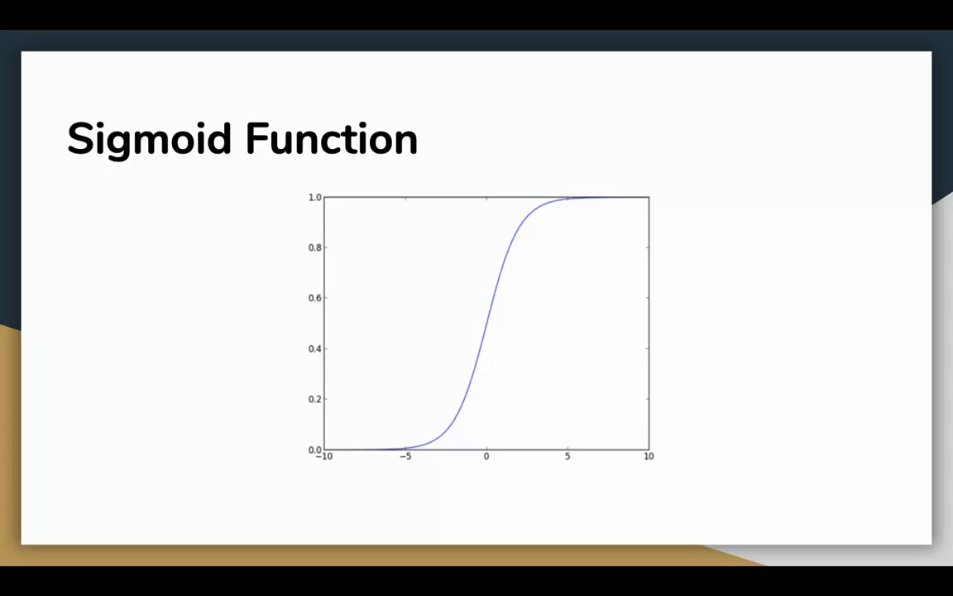
# Import matplotlib.pyplot as plt and numpy as np in the dependencies cell.
pyautogui.press('right')
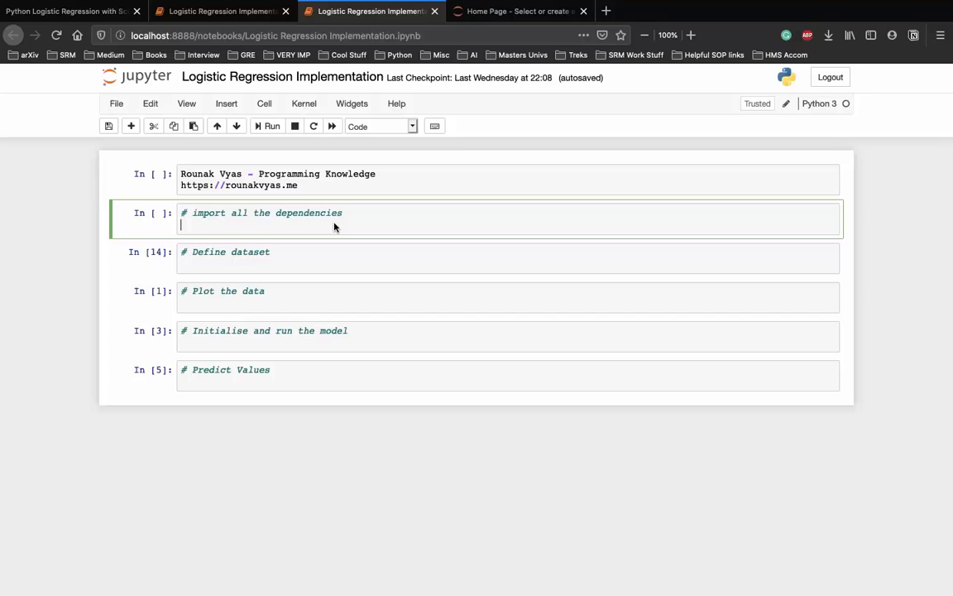
pyautogui.moveTo(340, 235)
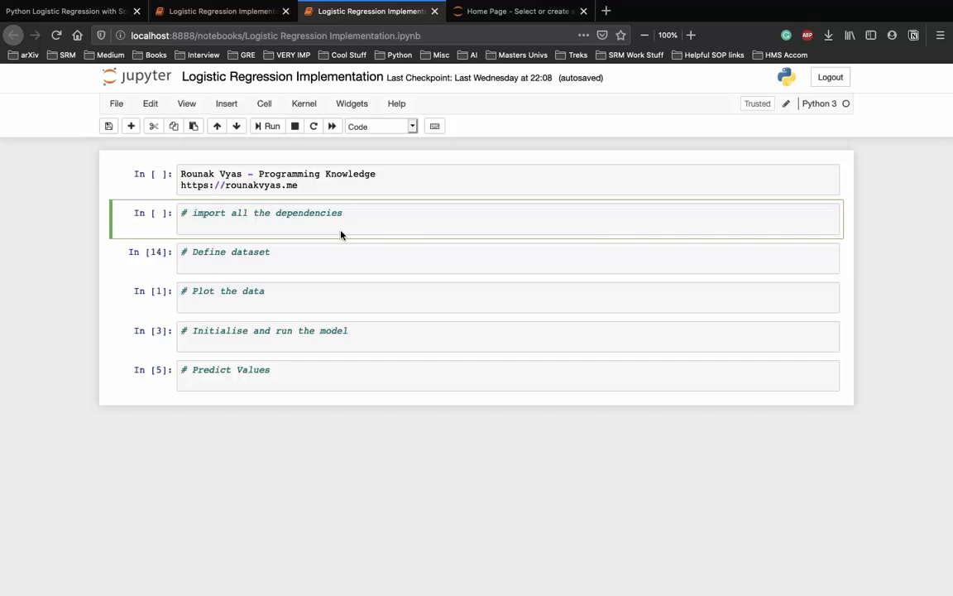
pyautogui.moveTo(328, 235)
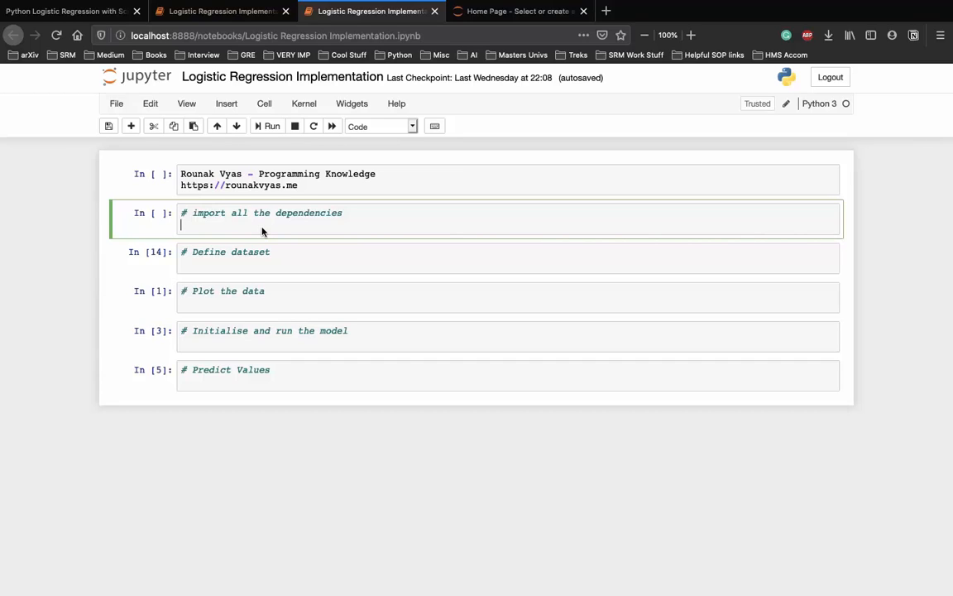
pyautogui.write('import matplot')
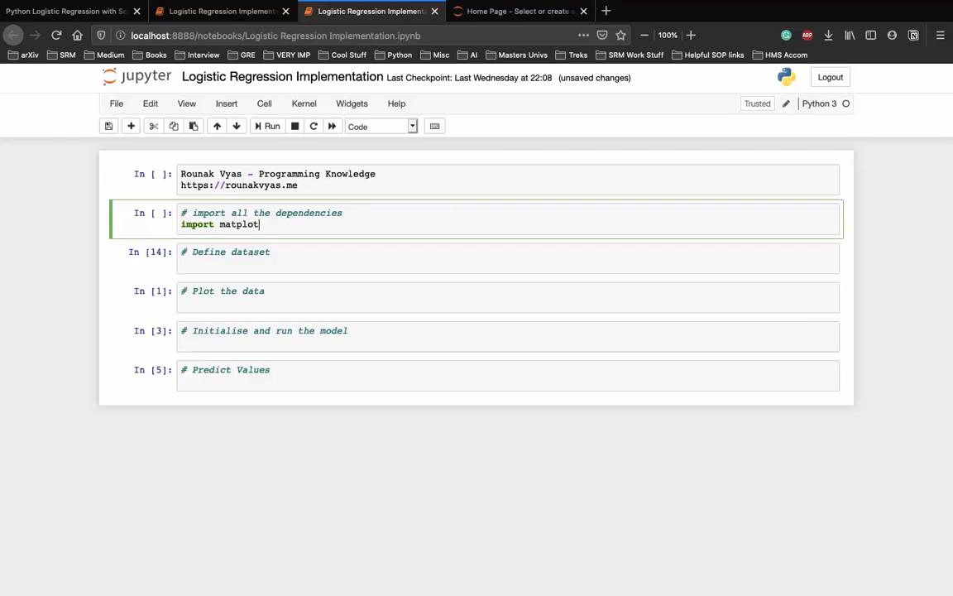
pyautogui.write('lib.')
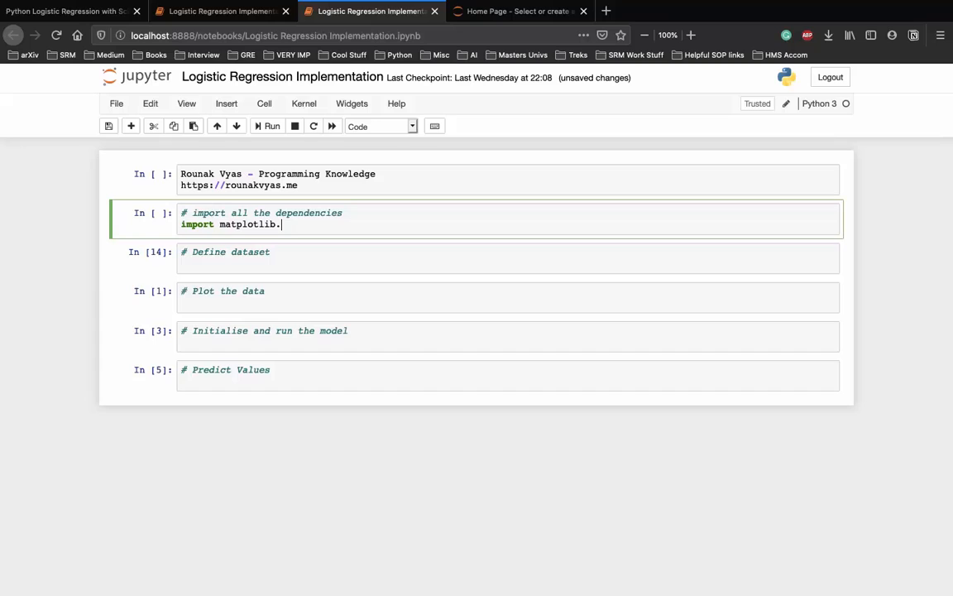
pyautogui.write('pyplot as plt')
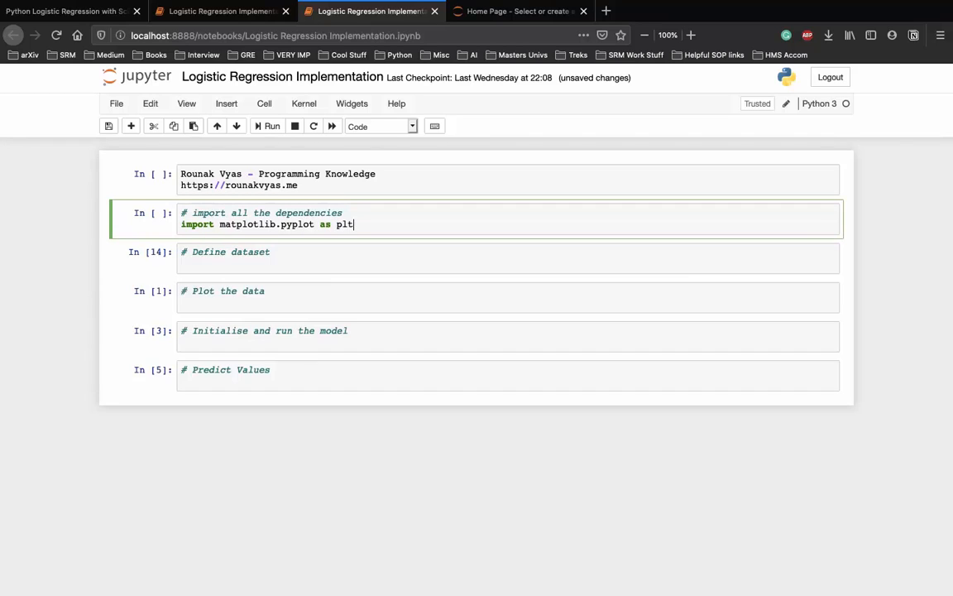
pyautogui.press('Return')
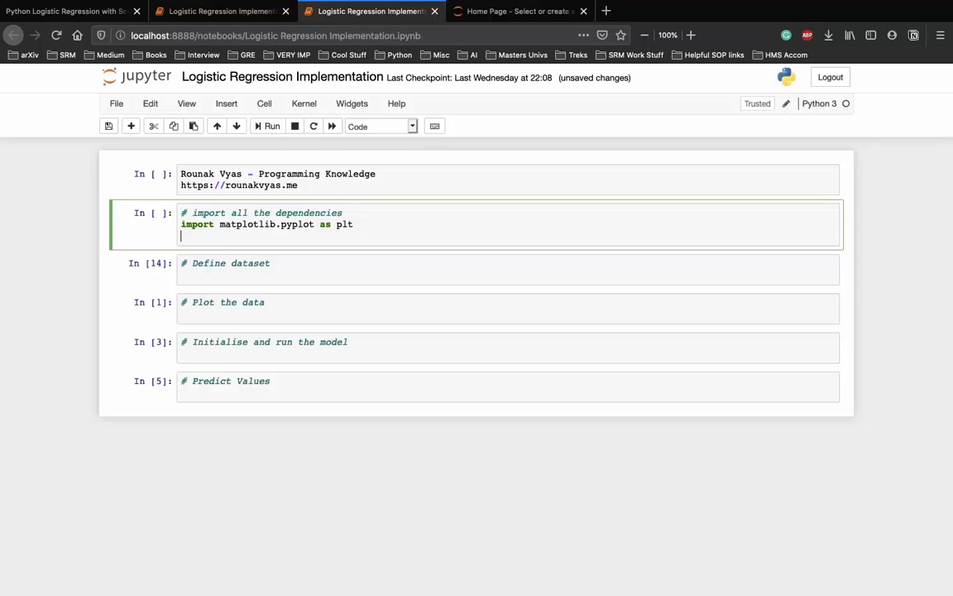
pyautogui.write('import numpy')
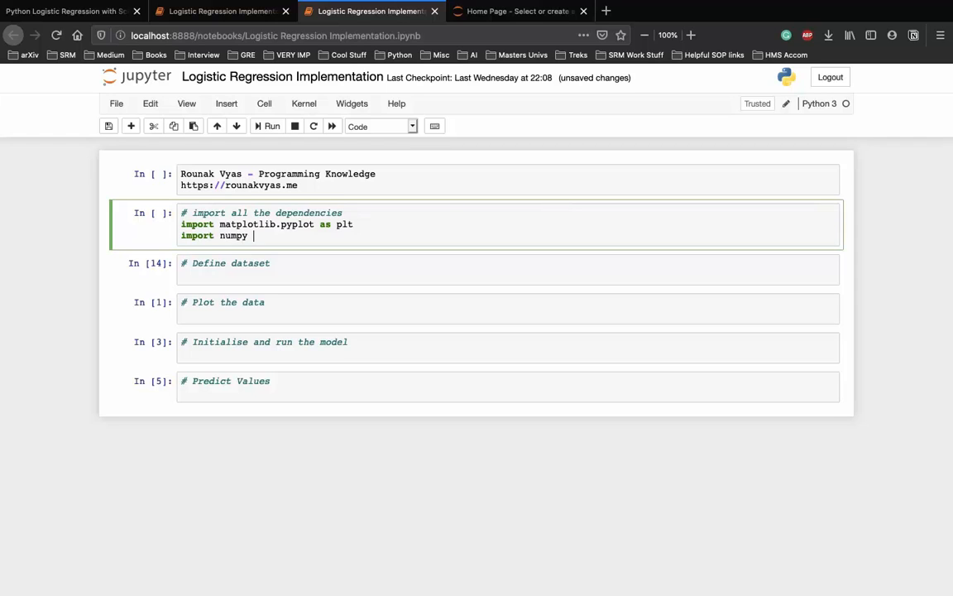
pyautogui.write('as np')
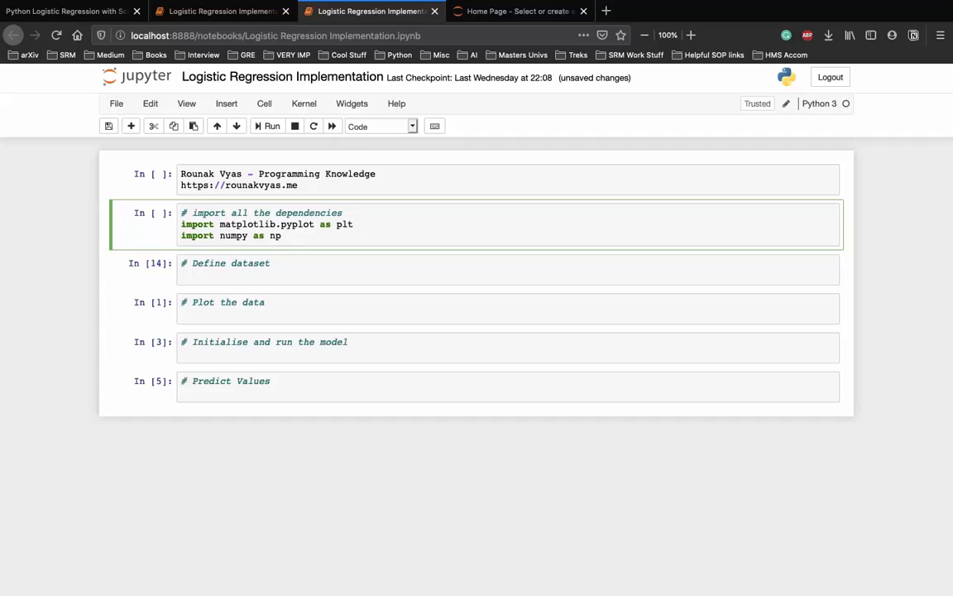
# Add the import of LogisticRegression from sklearn.linear_model.
pyautogui.write('from')
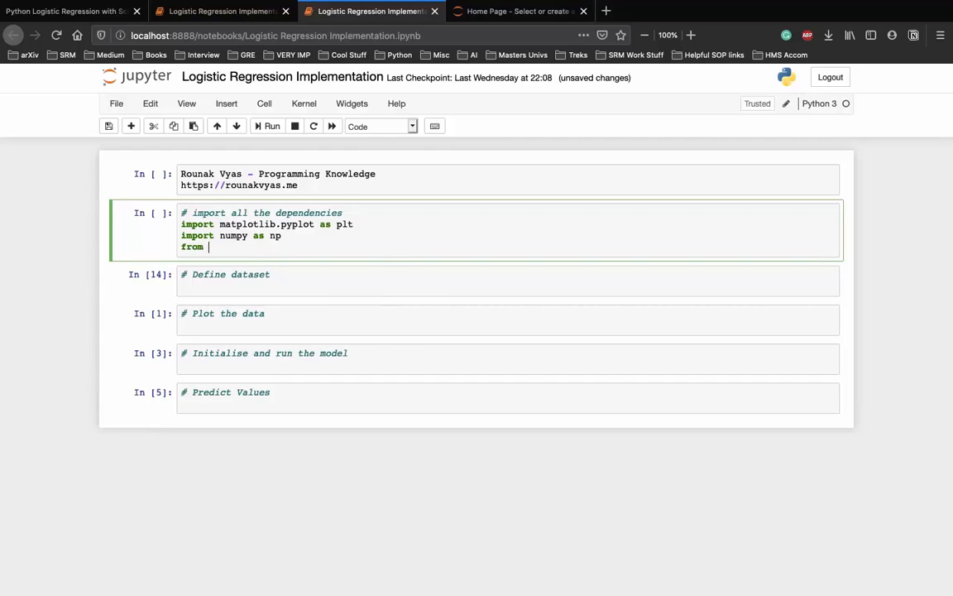
pyautogui.write('sklearn')
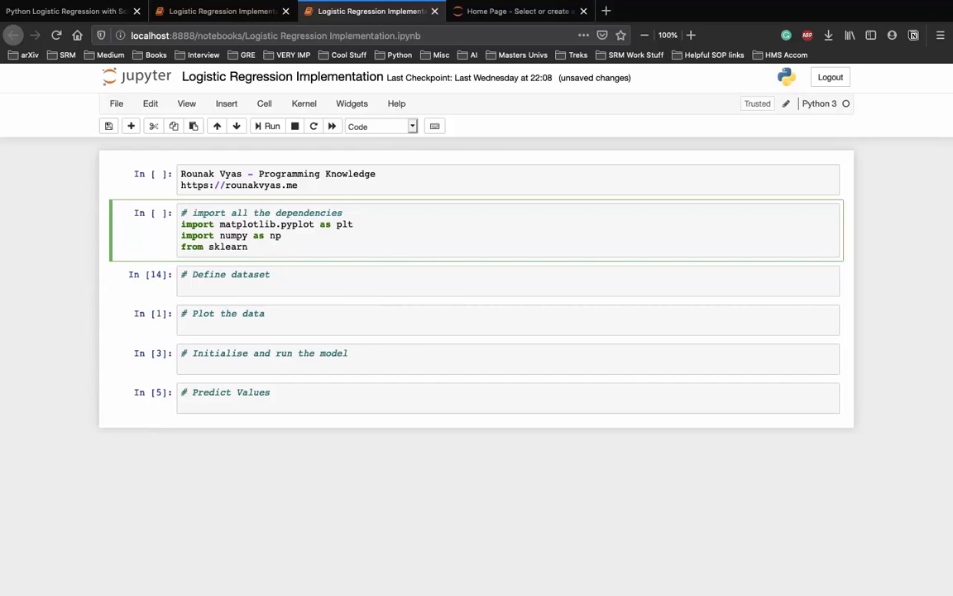
pyautogui.write('.linear')
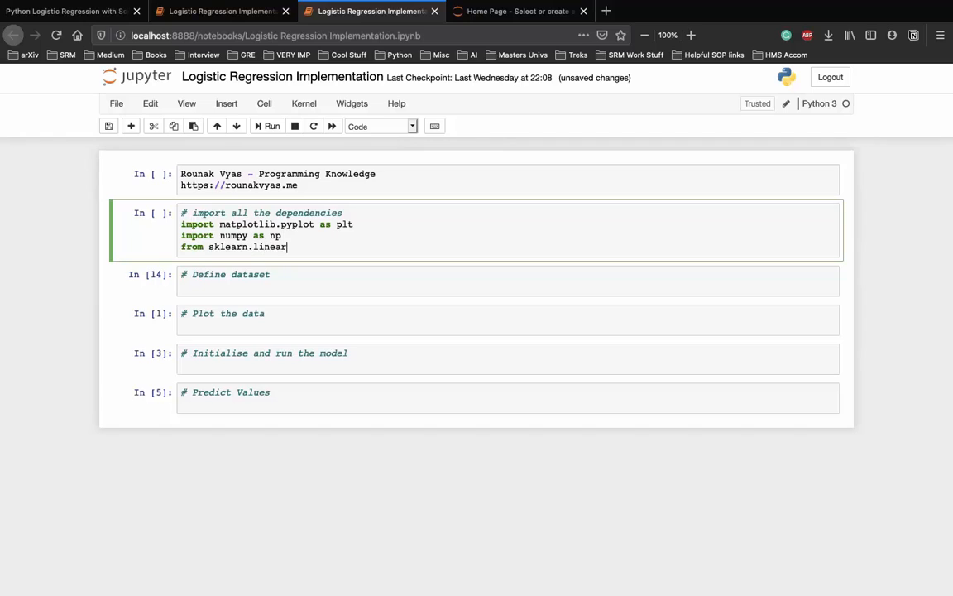
pyautogui.write('_model import')
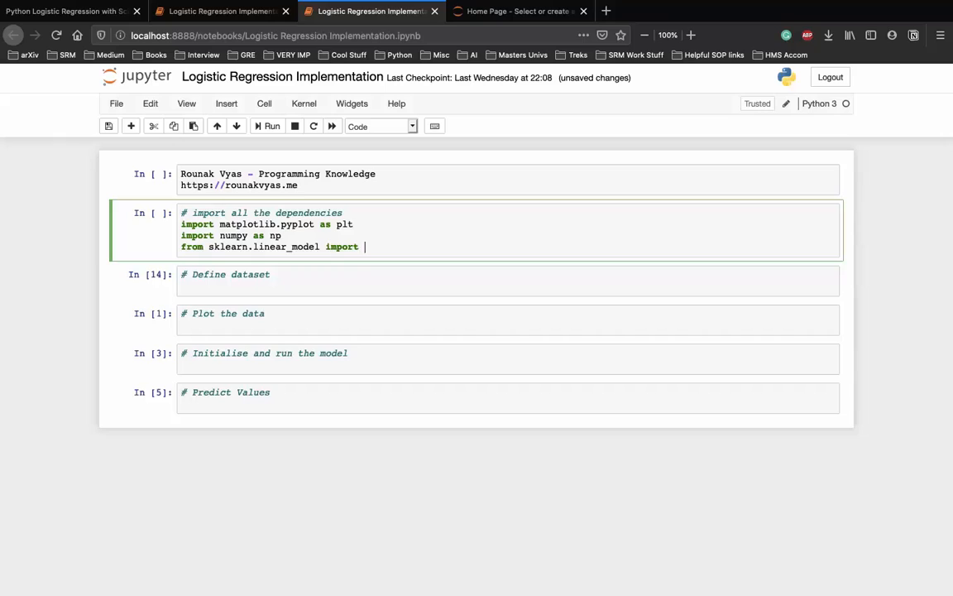
pyautogui.write('LogisticR')
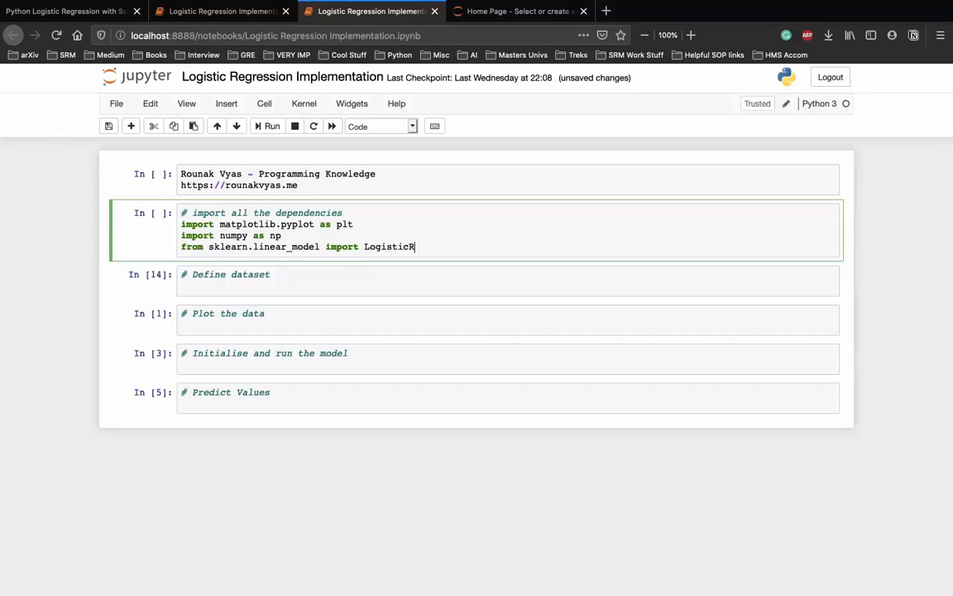
pyautogui.write('egression')
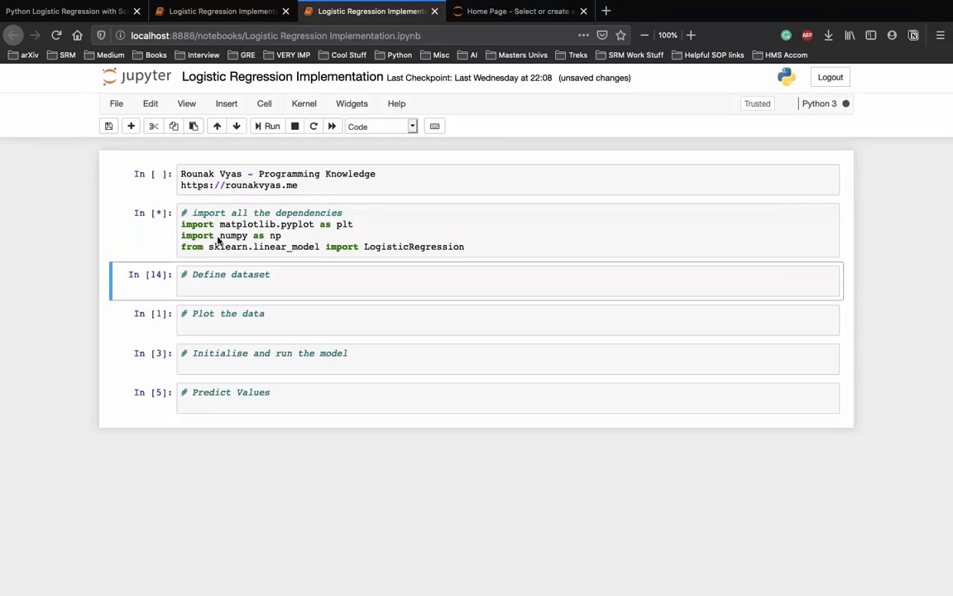
# Enter the x bid-price and y win/loss NumPy arrays in the Define dataset cell and run it.
pyautogui.click(219, 291)
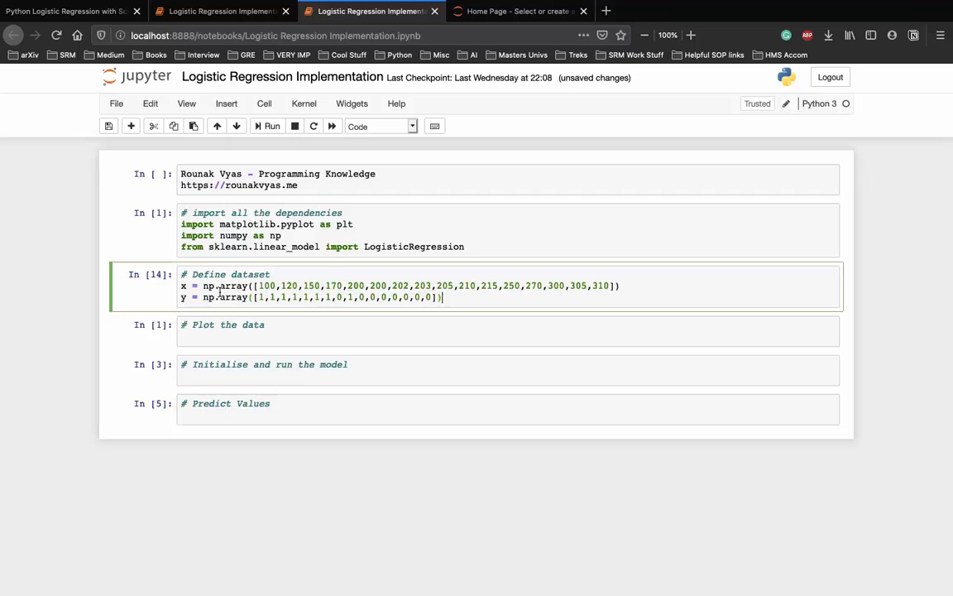
pyautogui.press('ctrl+s')
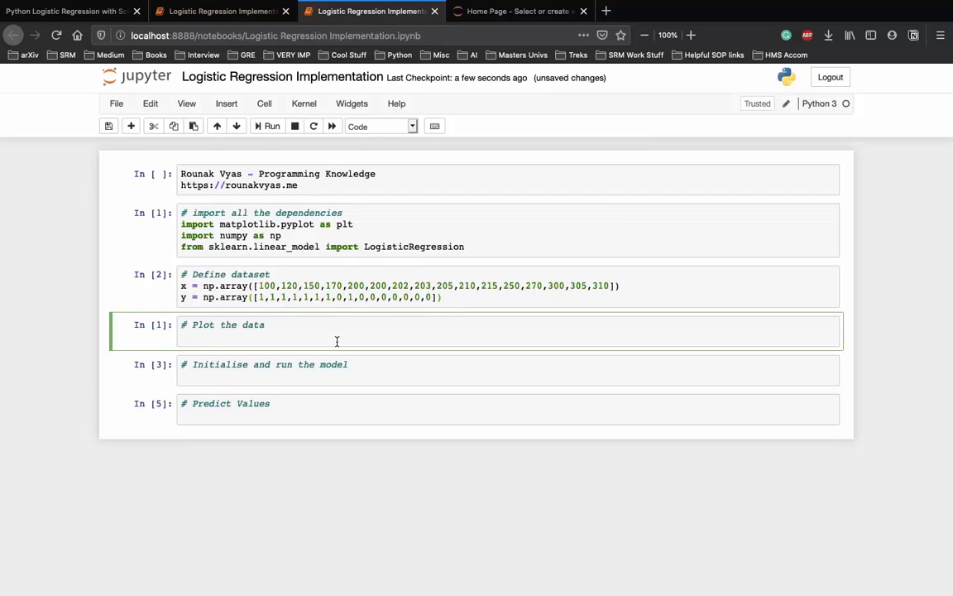
# Scatter x against y and title the plot 'Pricing Bids'.
pyautogui.write('p')
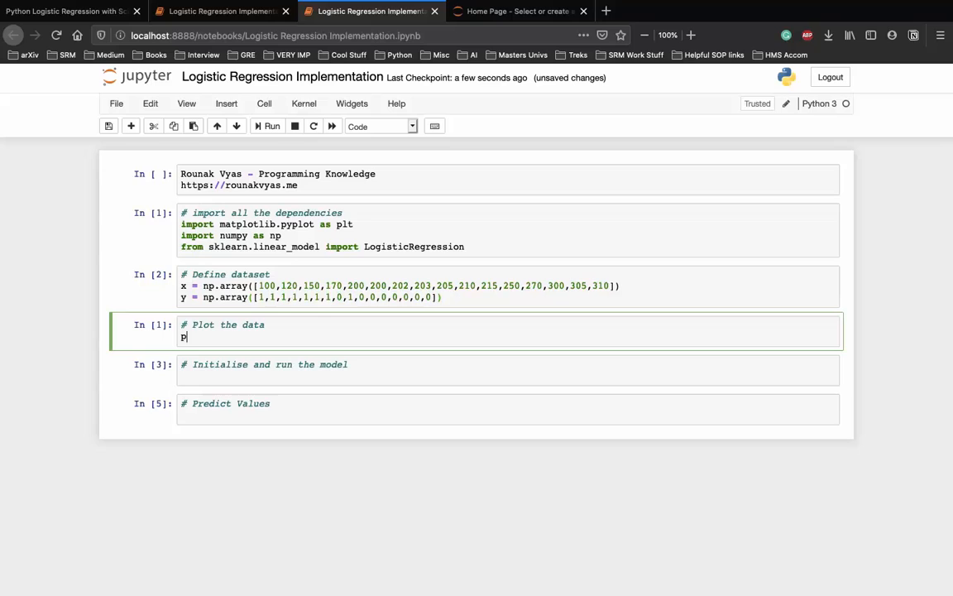
pyautogui.write('lt.scatter(')
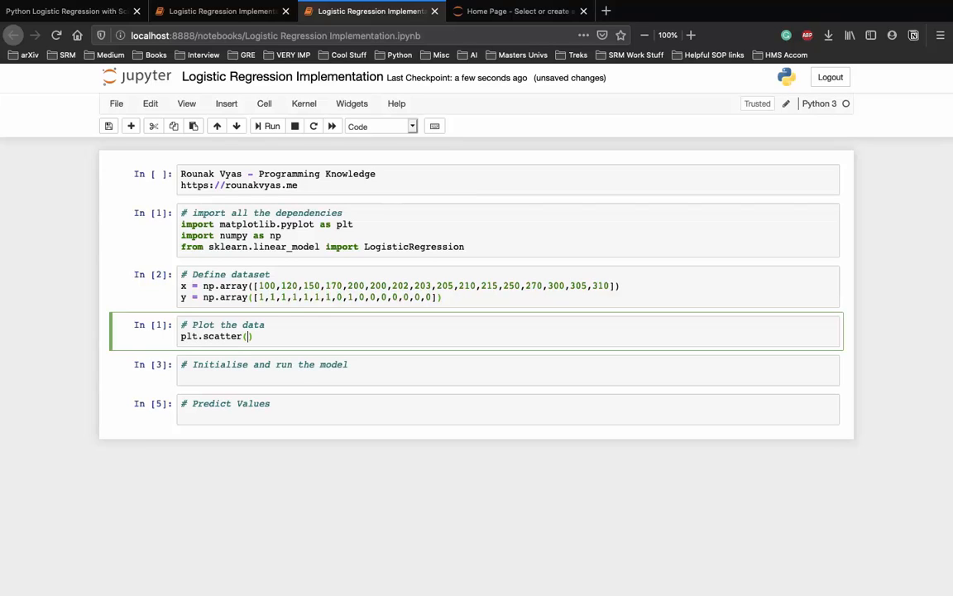
pyautogui.write('x, y')
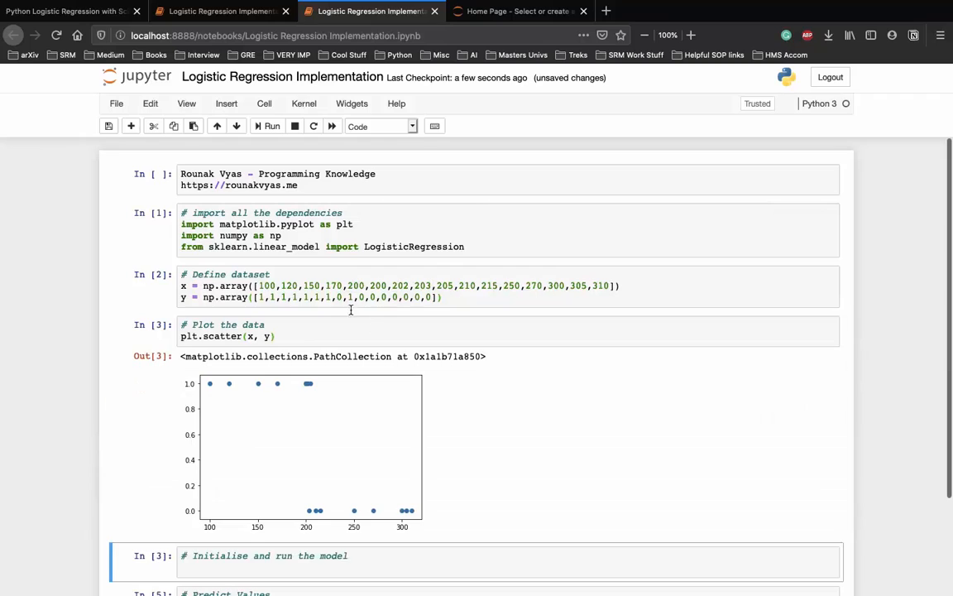
pyautogui.click(331, 336)
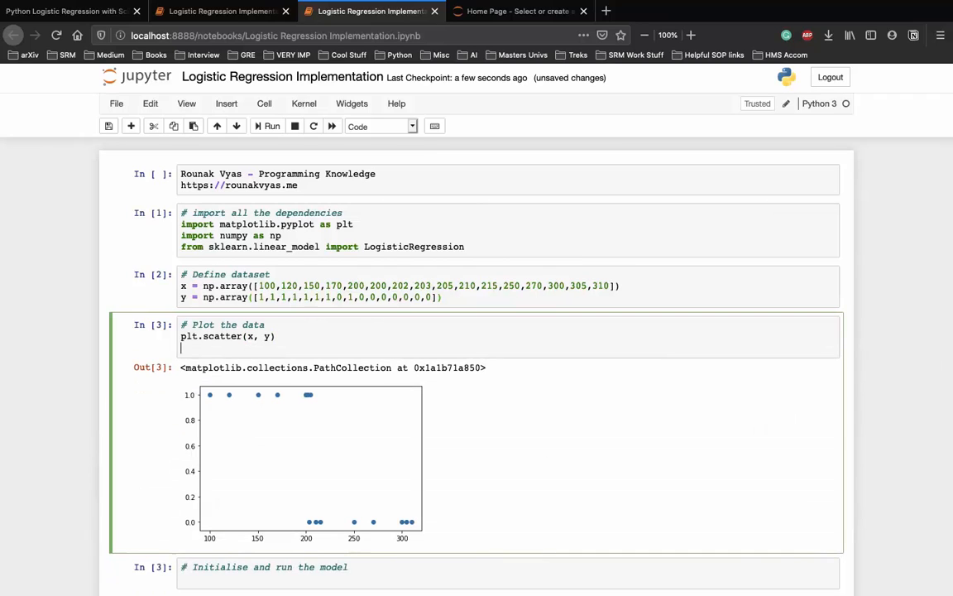
pyautogui.write('plt.title()')
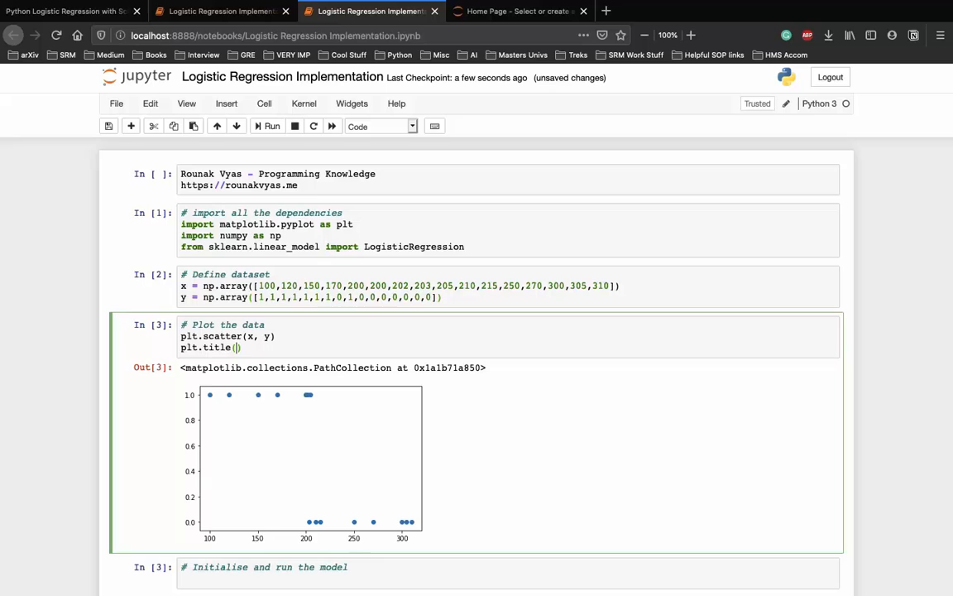
pyautogui.write('Pricing Bids"')
pyautogui.write('plt.')
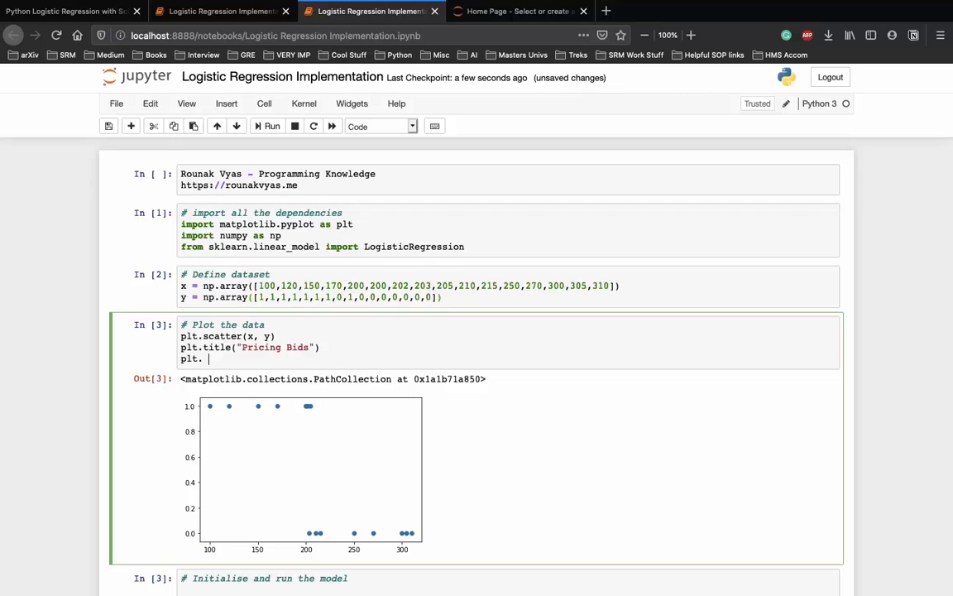
# Label the x-axis 'Price' and the y-axis 'Status (1:Won, 0:Lost)'.
pyautogui.write('xlabel("Price')
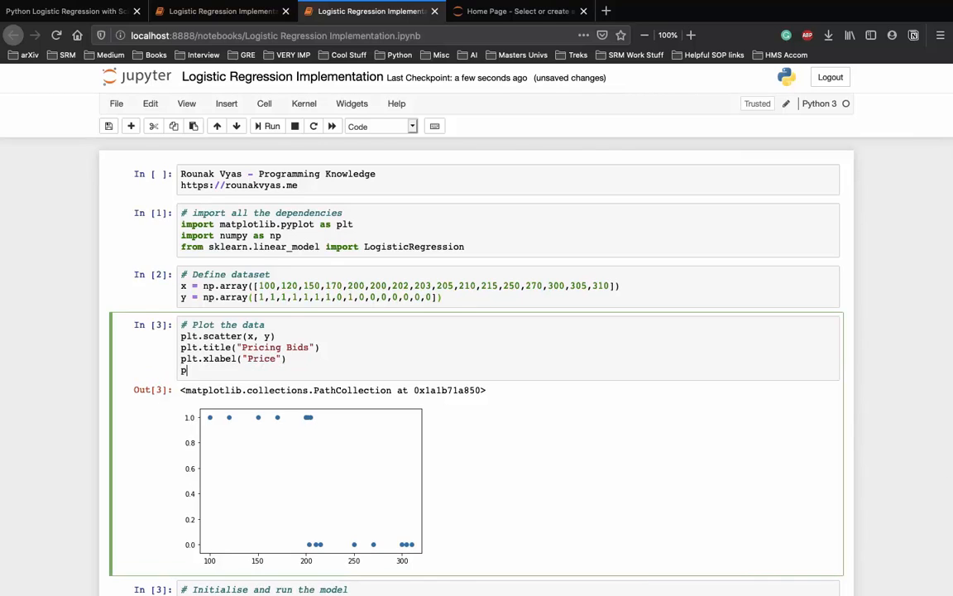
pyautogui.write('lt.yal')
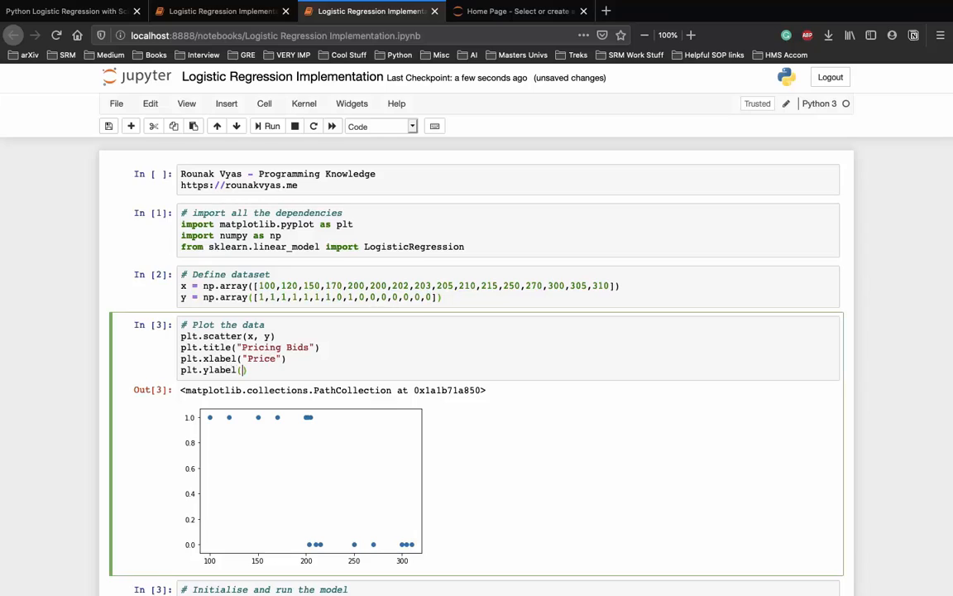
pyautogui.write('""')
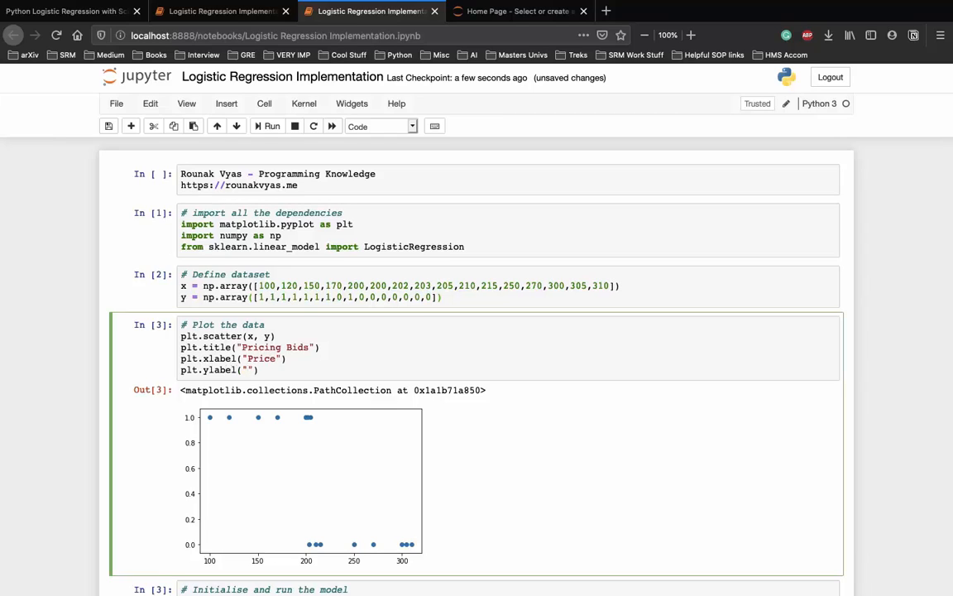
pyautogui.write('Status')
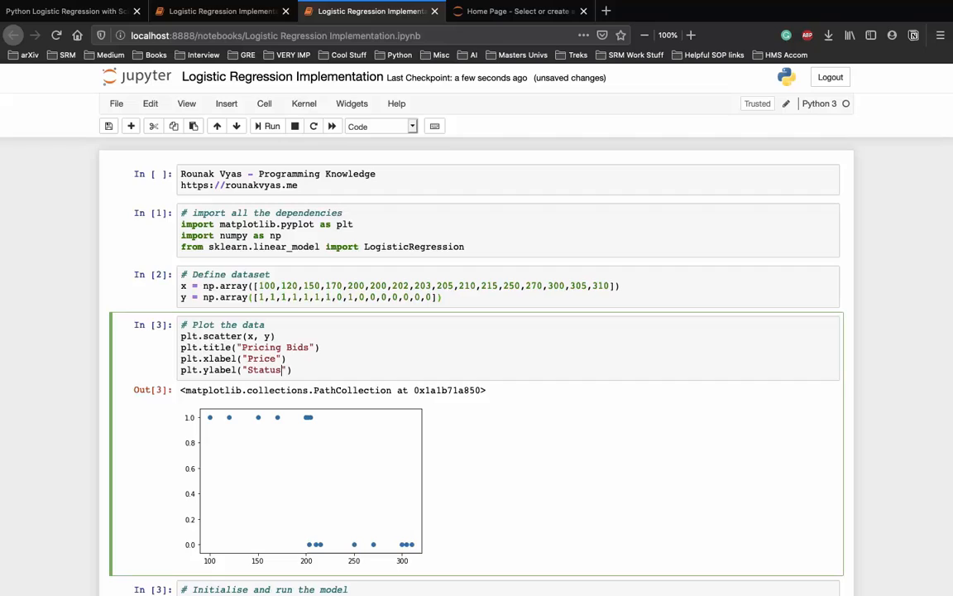
pyautogui.write('()')
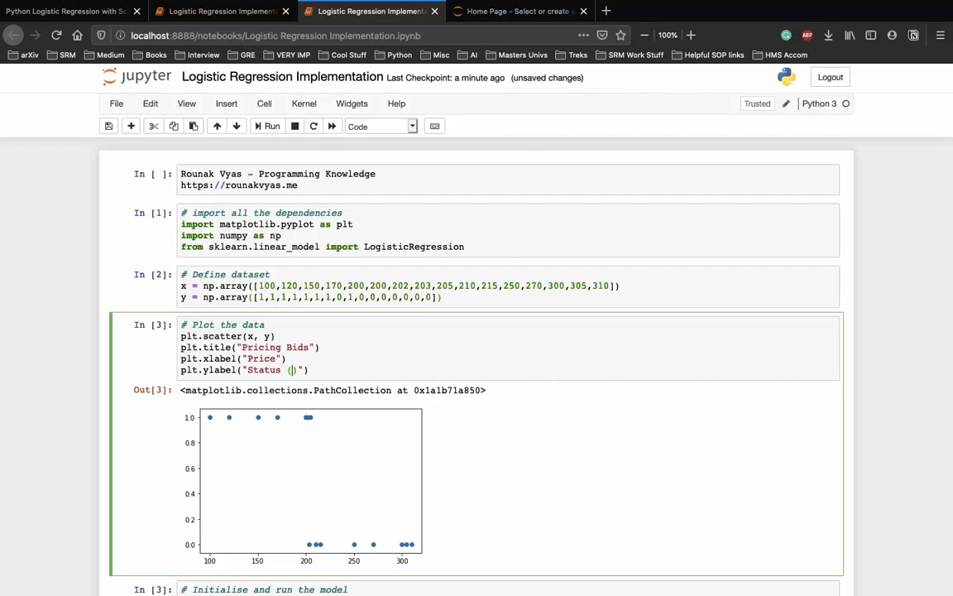
pyautogui.write('1:')
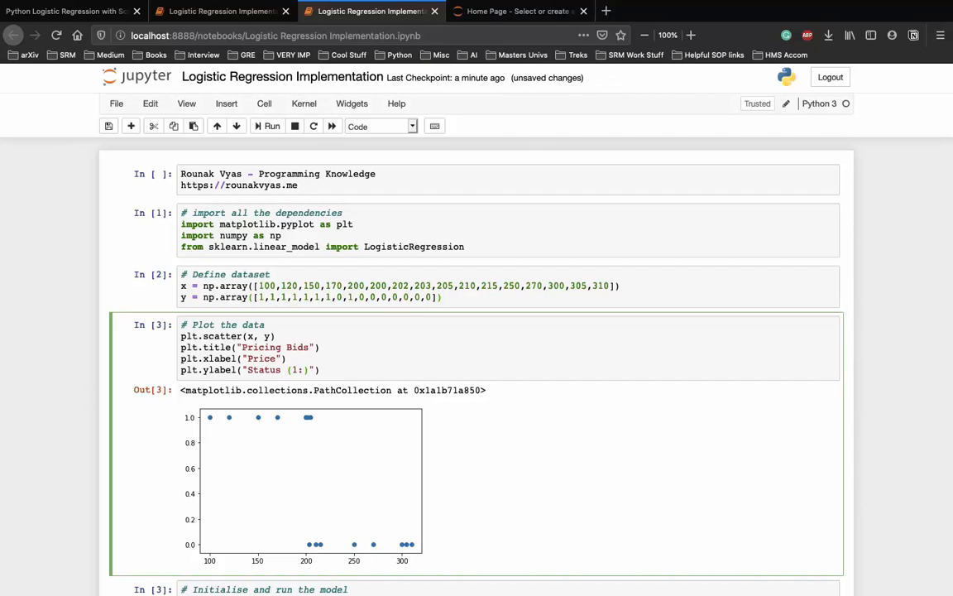
pyautogui.write('Won,')
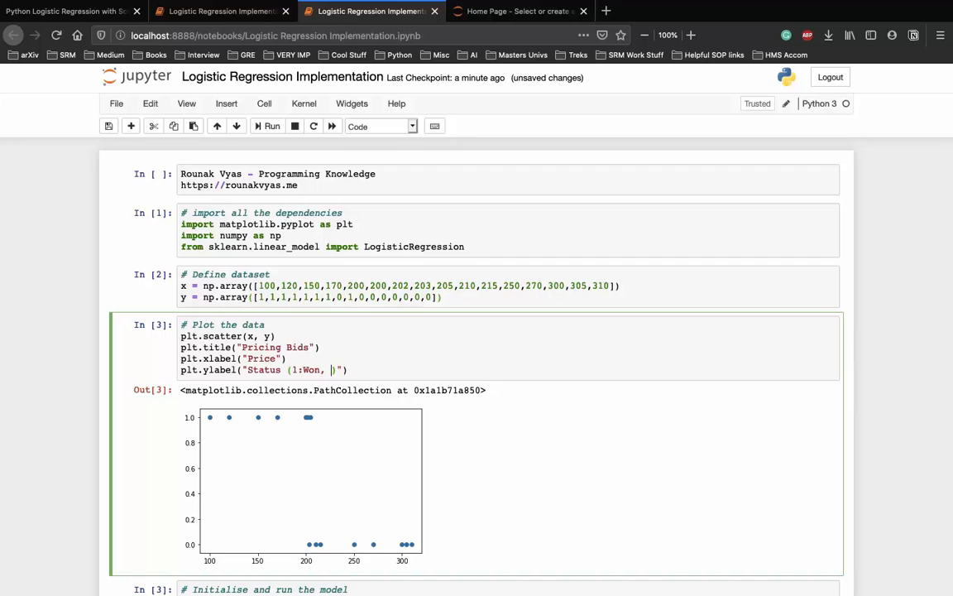
pyautogui.write('0:Lost')
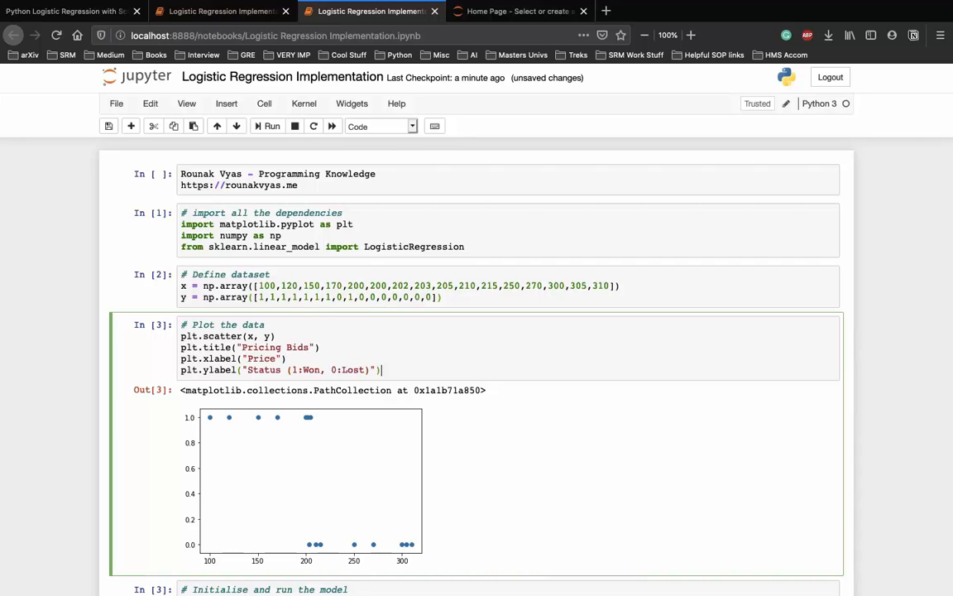
pyautogui.scroll(-3)
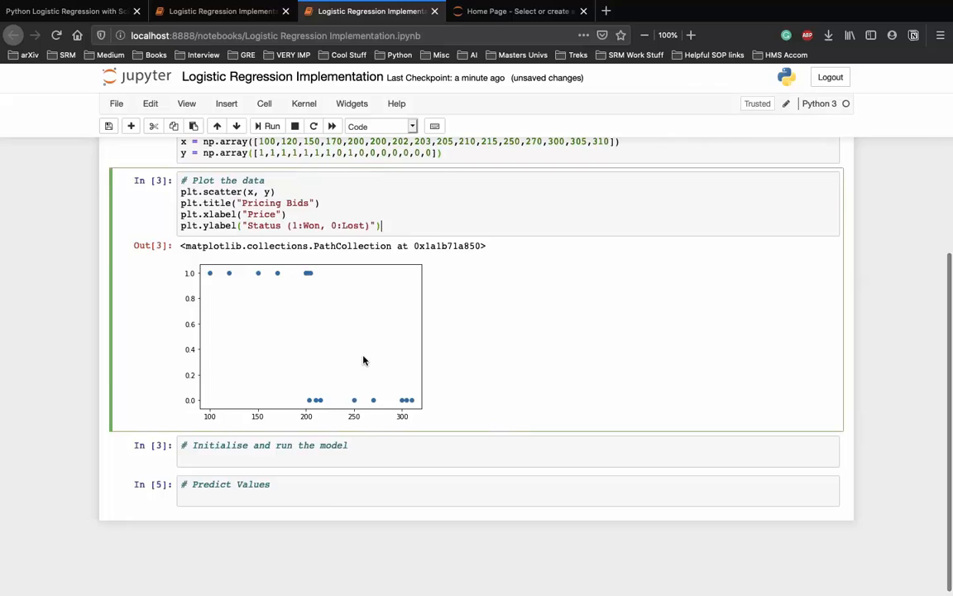
pyautogui.click(271, 126)
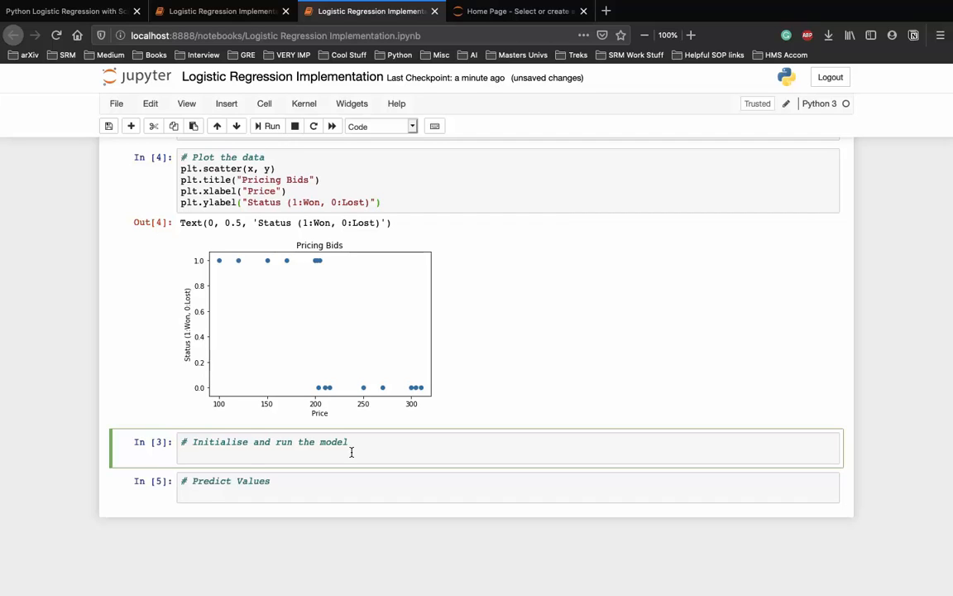
# Define logreg as a LogisticRegression with C=1.0.
pyautogui.write('l')
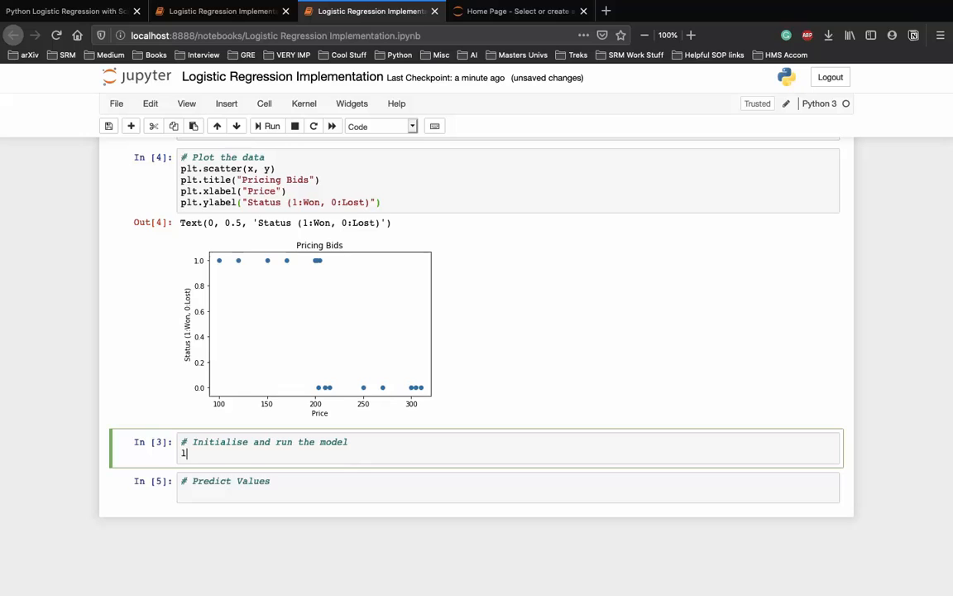
pyautogui.write('ogreg =')
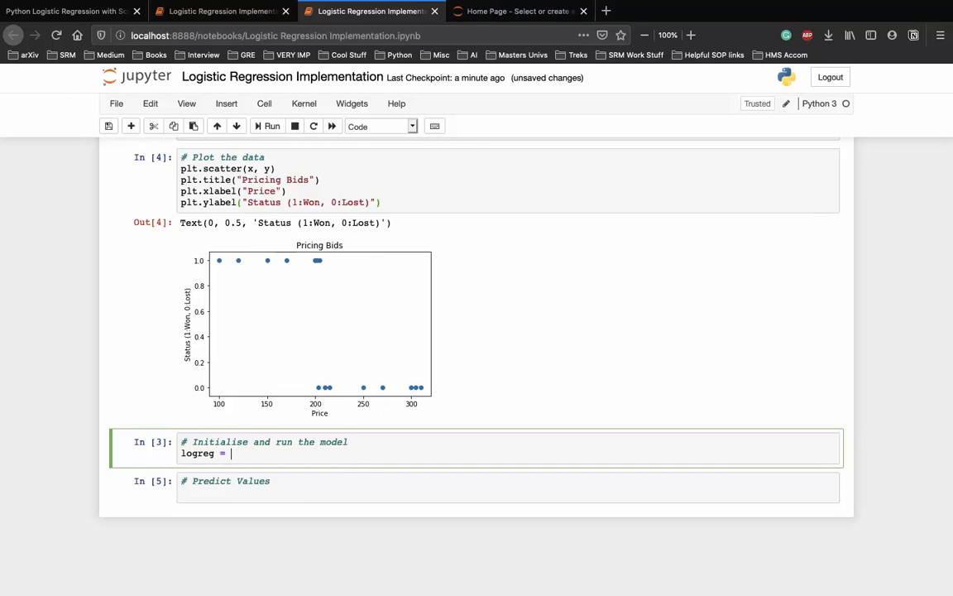
pyautogui.write('LogisticRe')
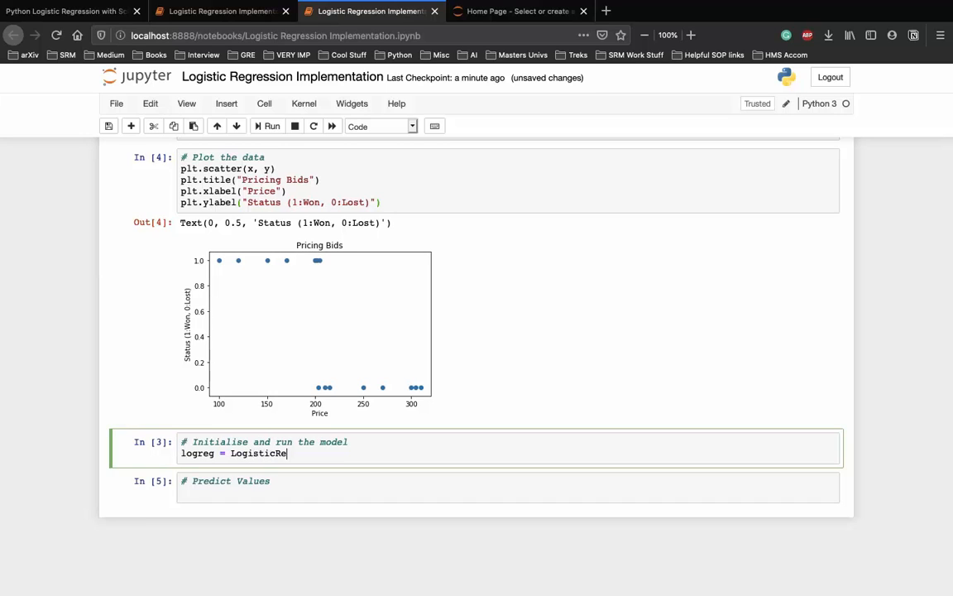
pyautogui.write('gression()')
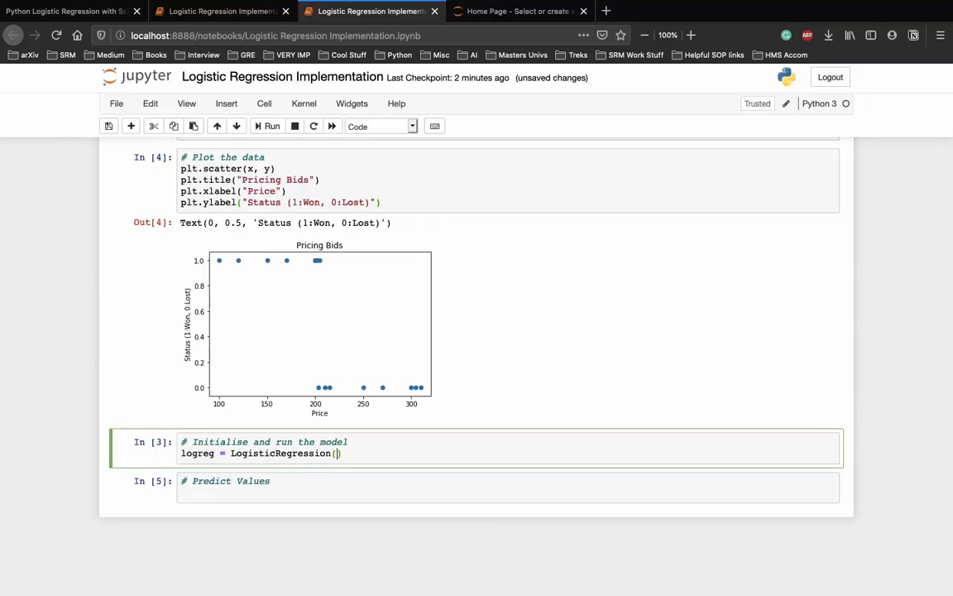
pyautogui.write('C=1.0')
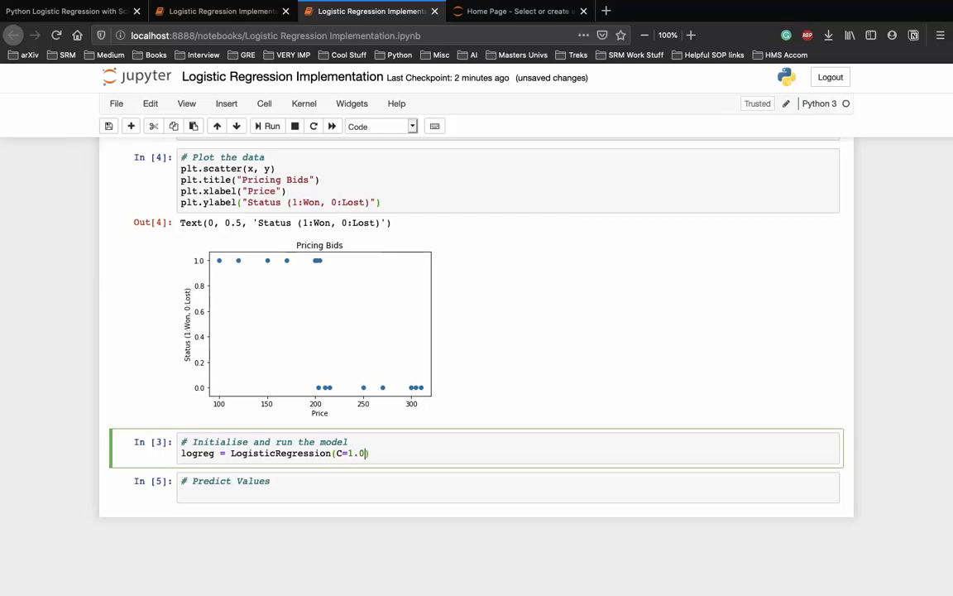
# Add solver="lbfgs" and multi_class="ovr" arguments to the LogisticRegression call.
pyautogui.write(',s')
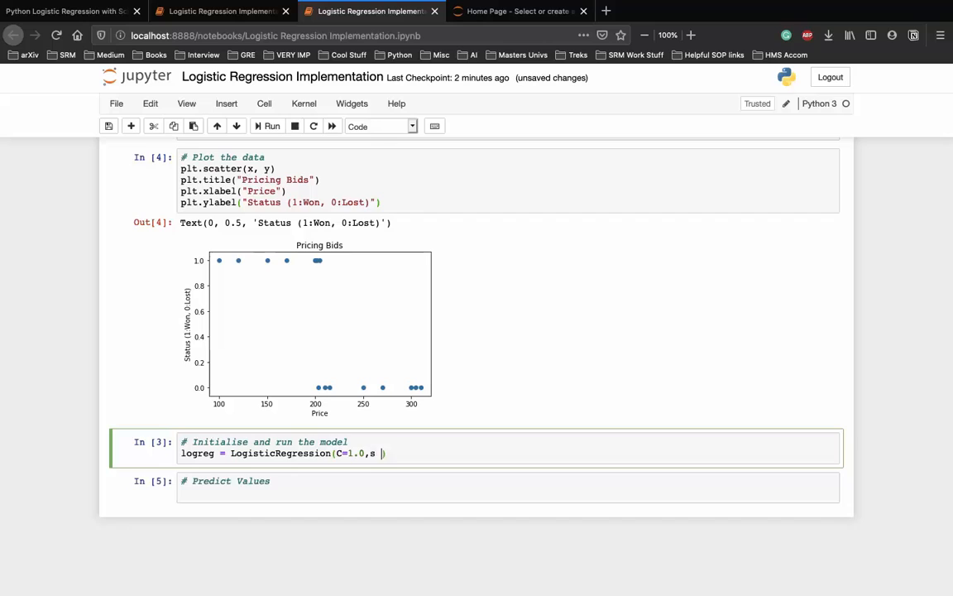
pyautogui.write('olver=')
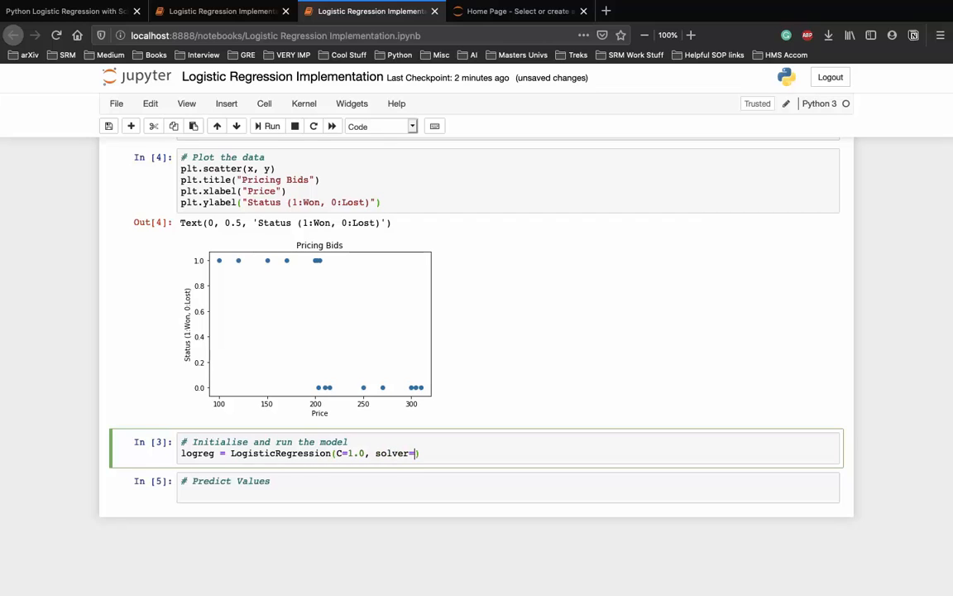
pyautogui.write('l"')
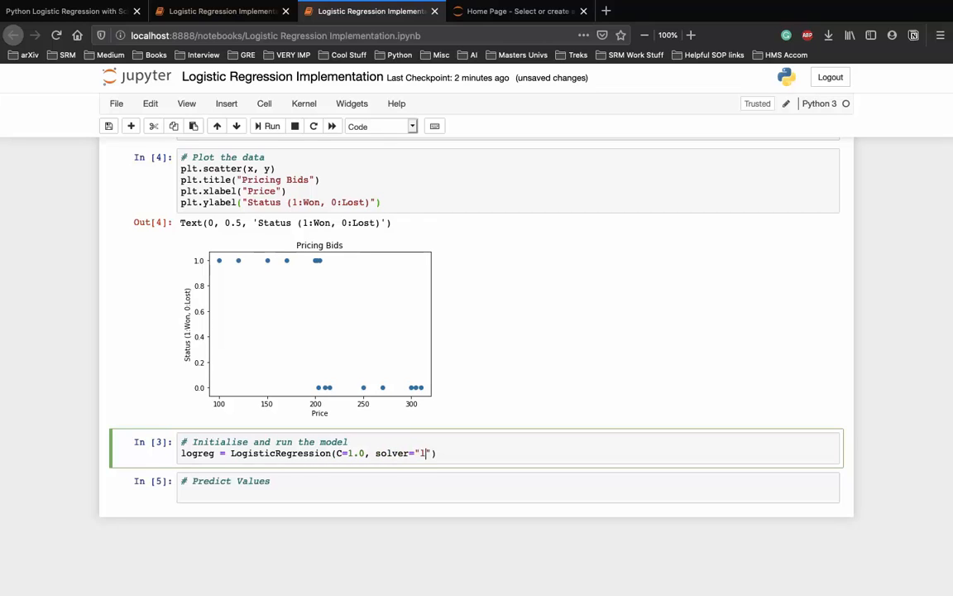
pyautogui.write('bfg')
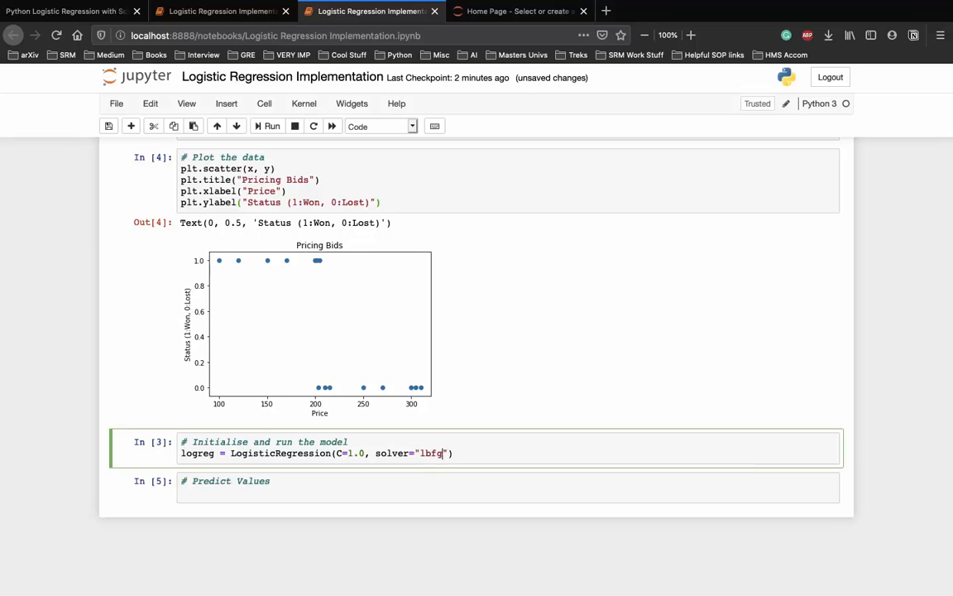
pyautogui.write('s",')
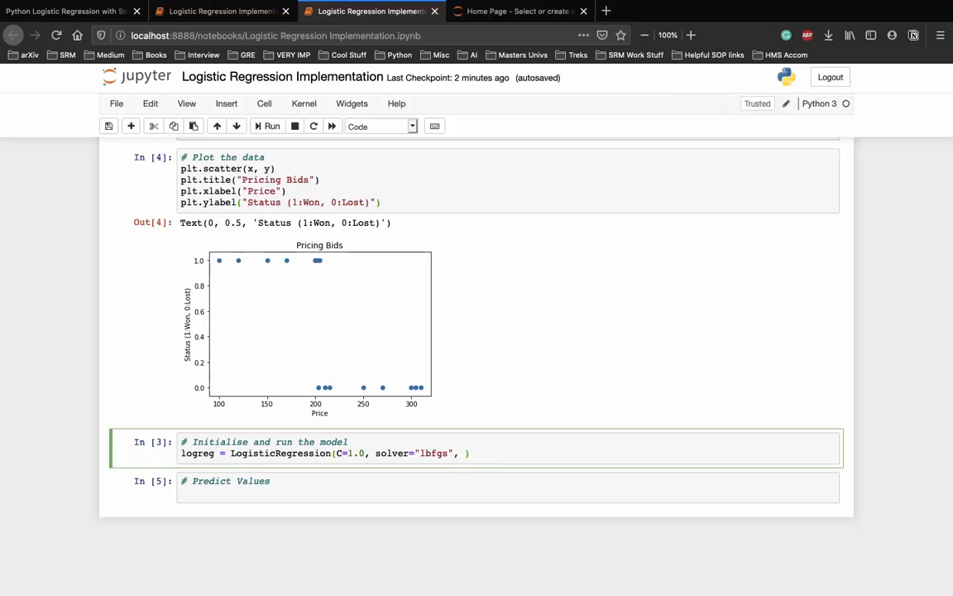
pyautogui.write('m')
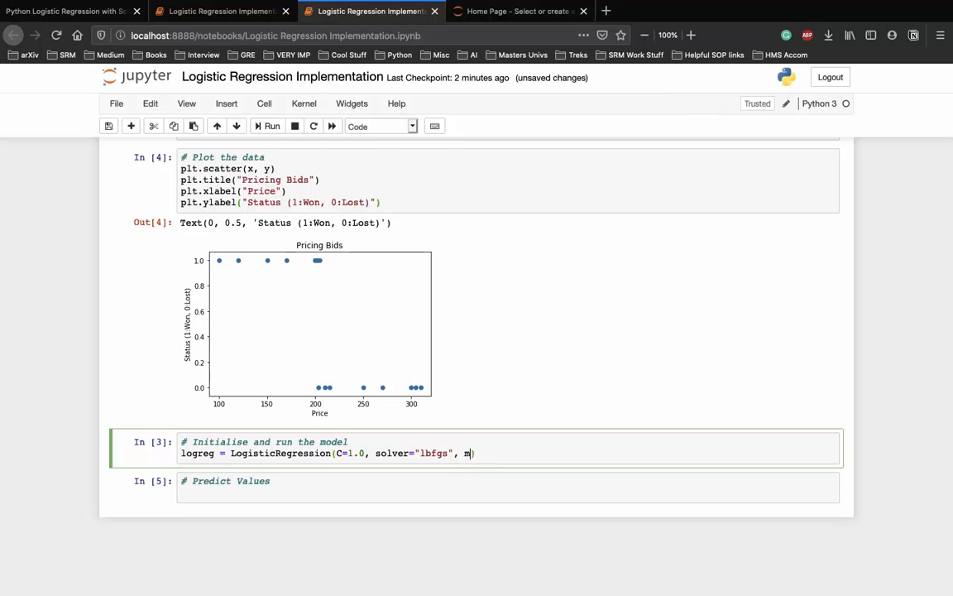
pyautogui.write('ulti_class')
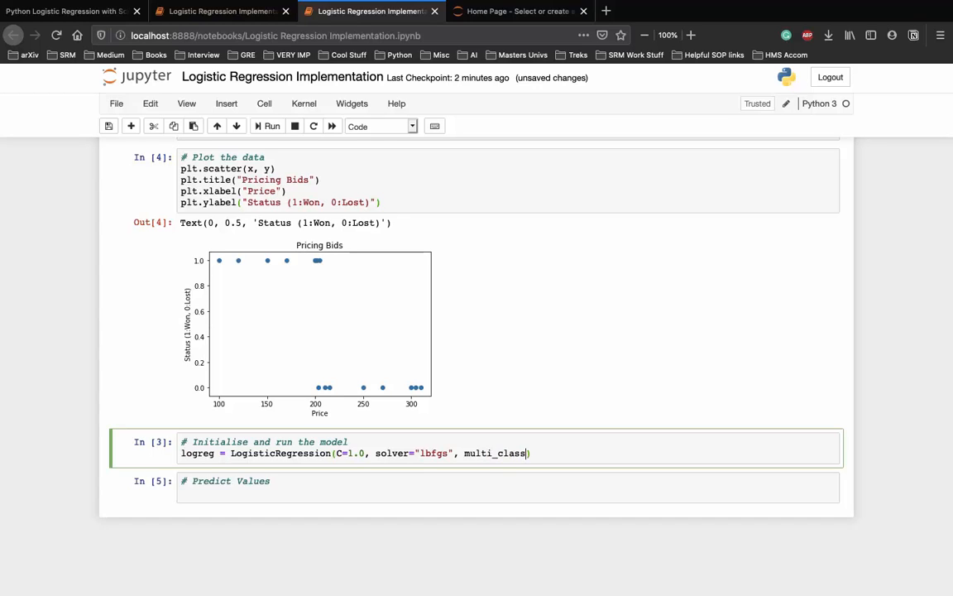
pyautogui.write('""')
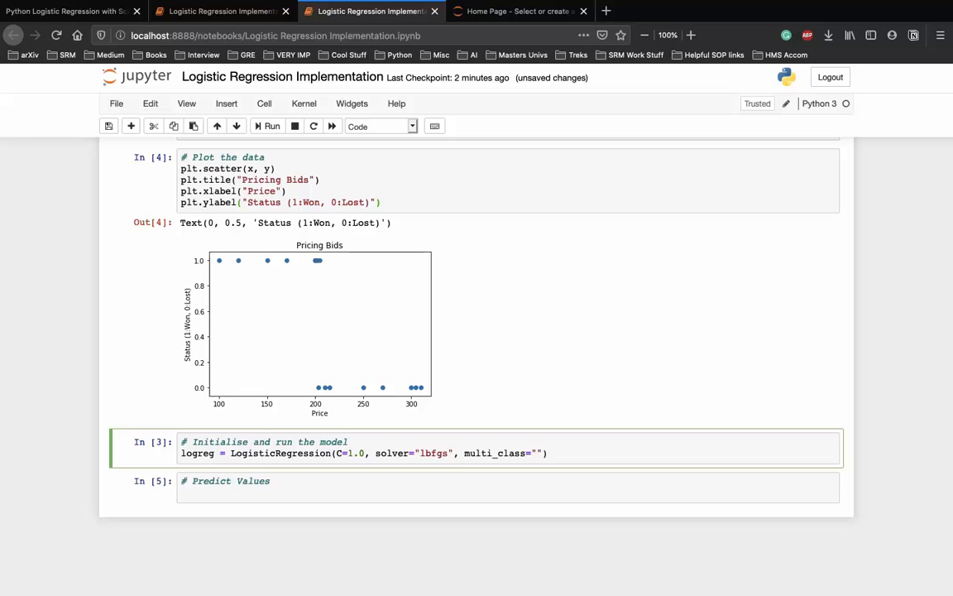
pyautogui.write('ovr')
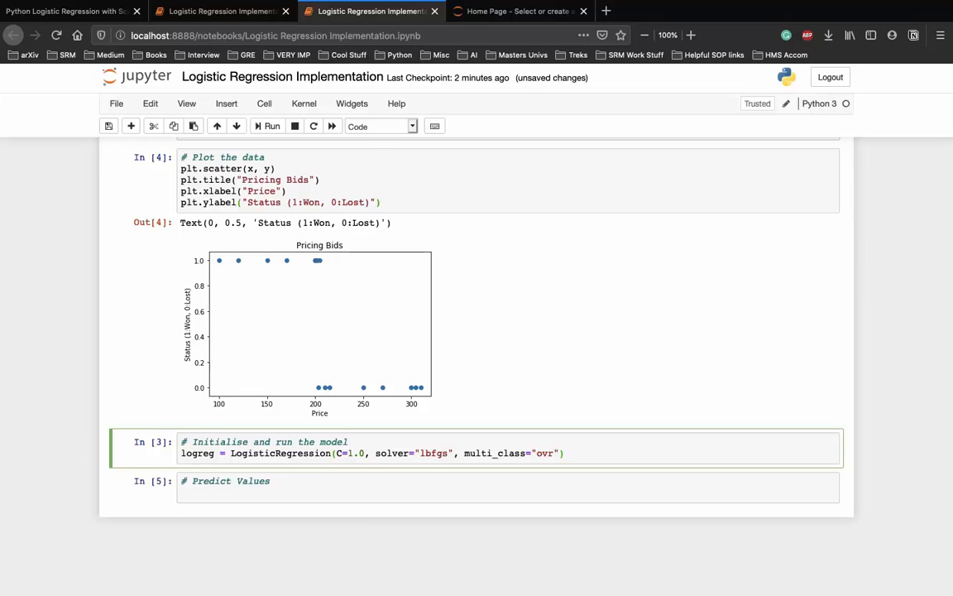
pyautogui.click(565, 452)
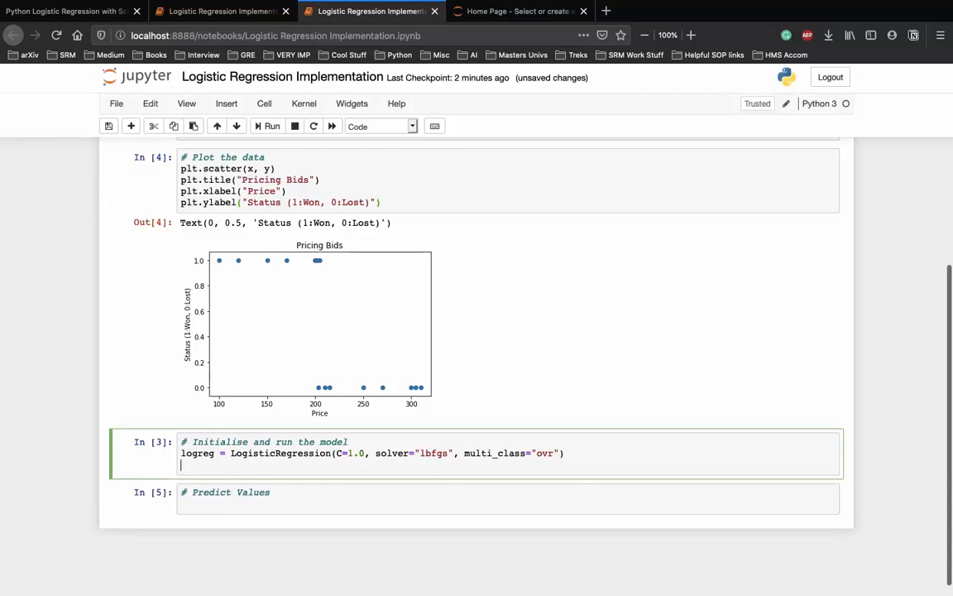
# Reshape x into X with reshape(-1, 1), fit logreg on X and y, and run the cell.
pyautogui.write('X = x.')
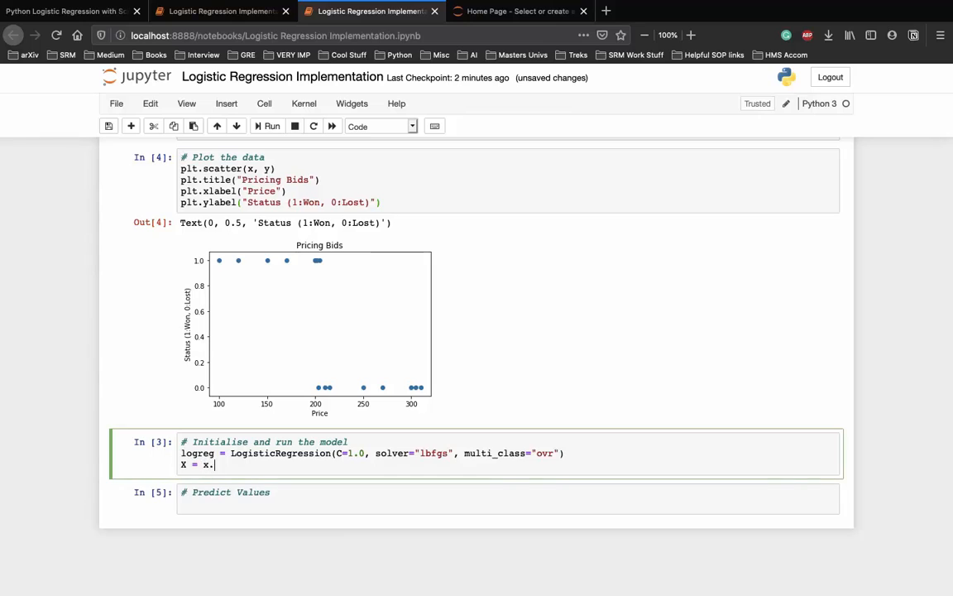
pyautogui.write('reshape()')
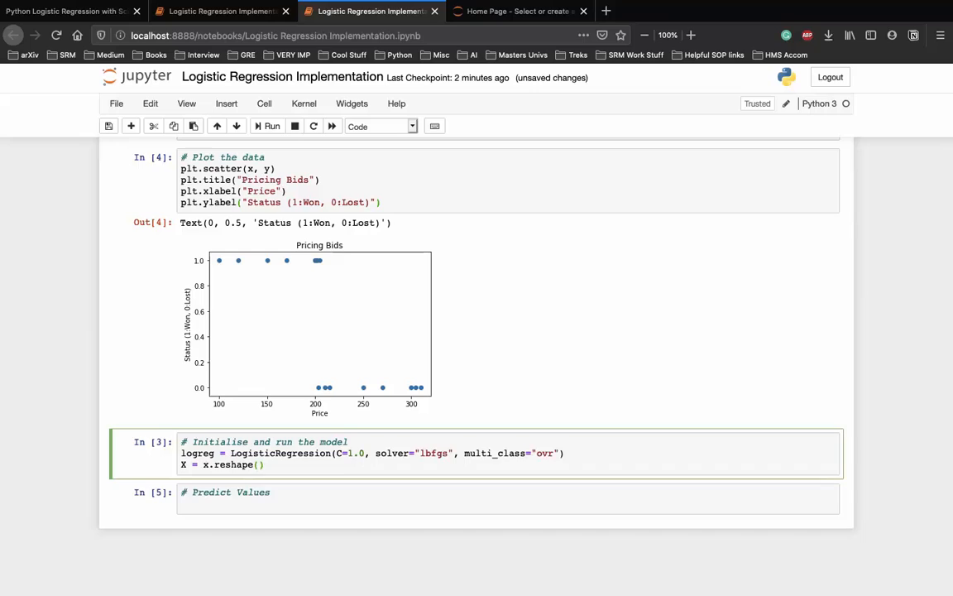
pyautogui.write('-1, 1')
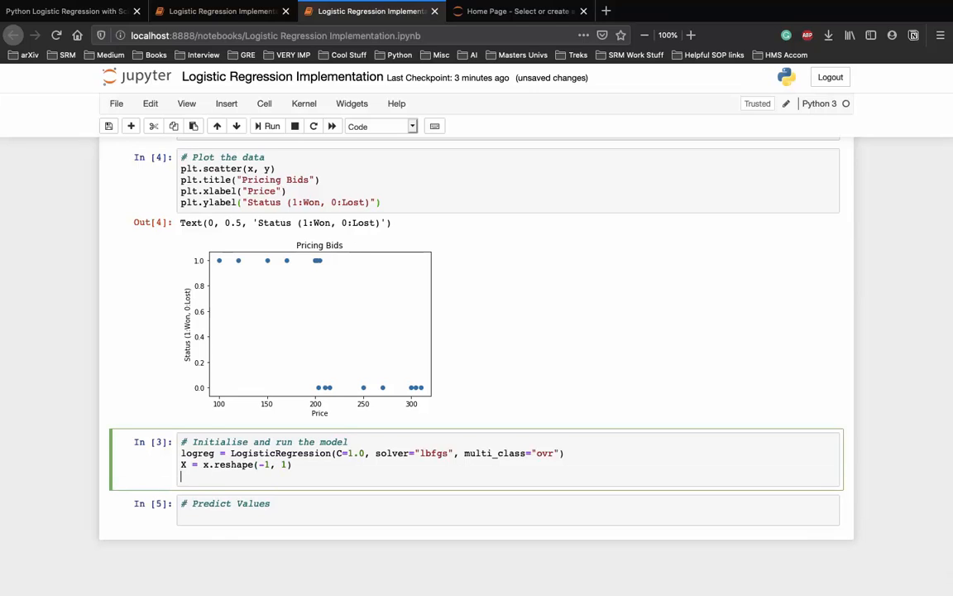
pyautogui.write('logreg.')
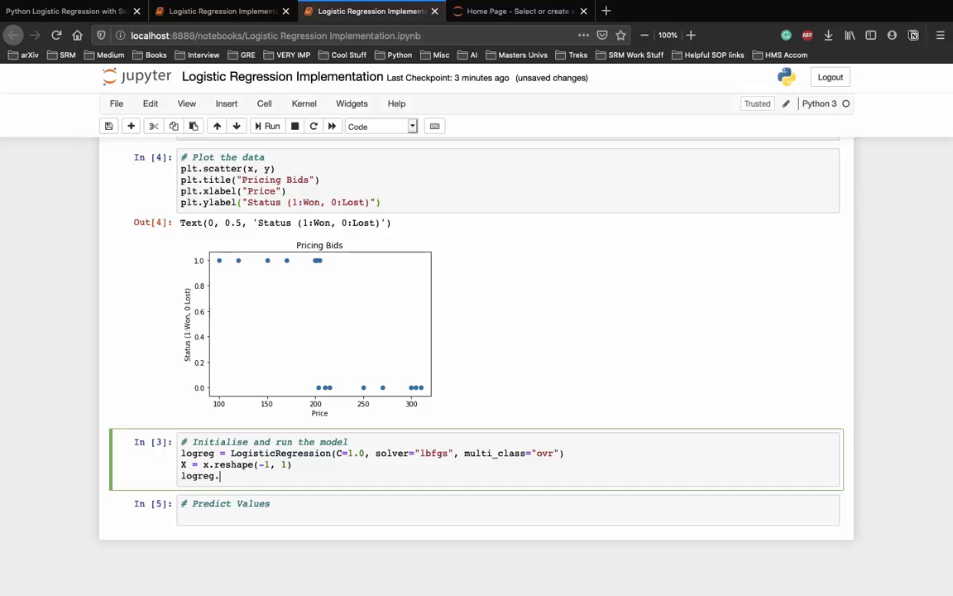
pyautogui.write('fit(X')
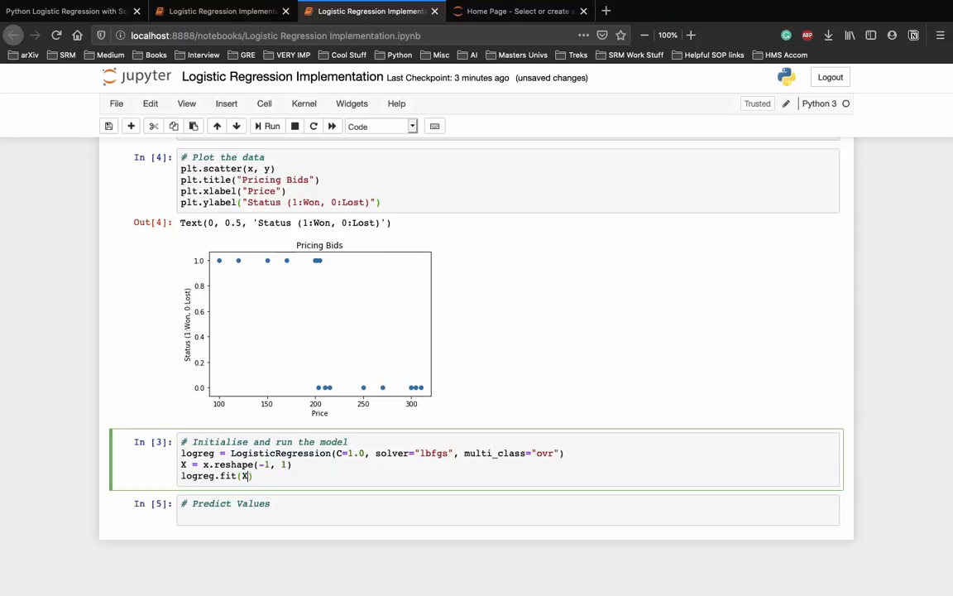
pyautogui.click(271, 126)
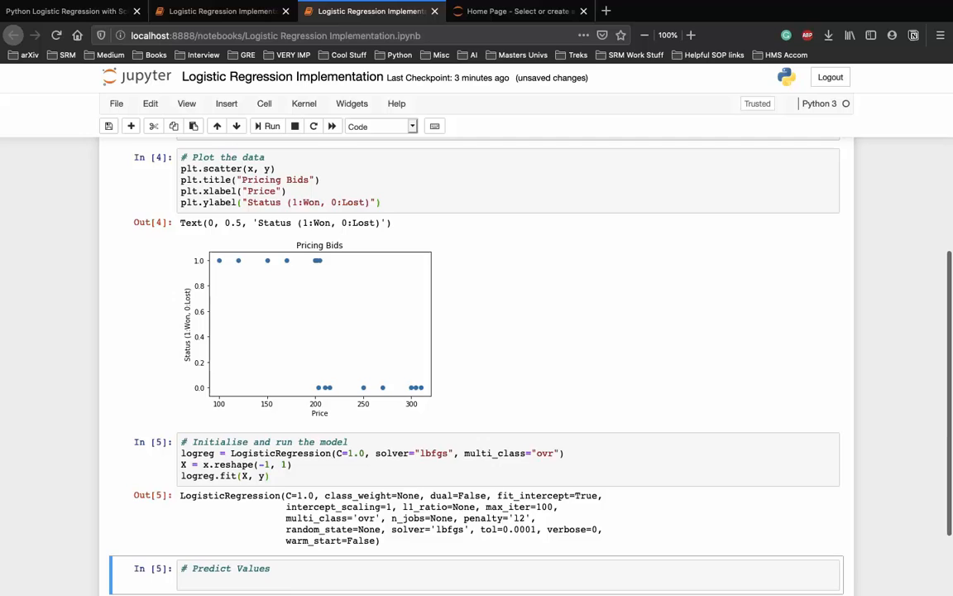
pyautogui.scroll(-3)
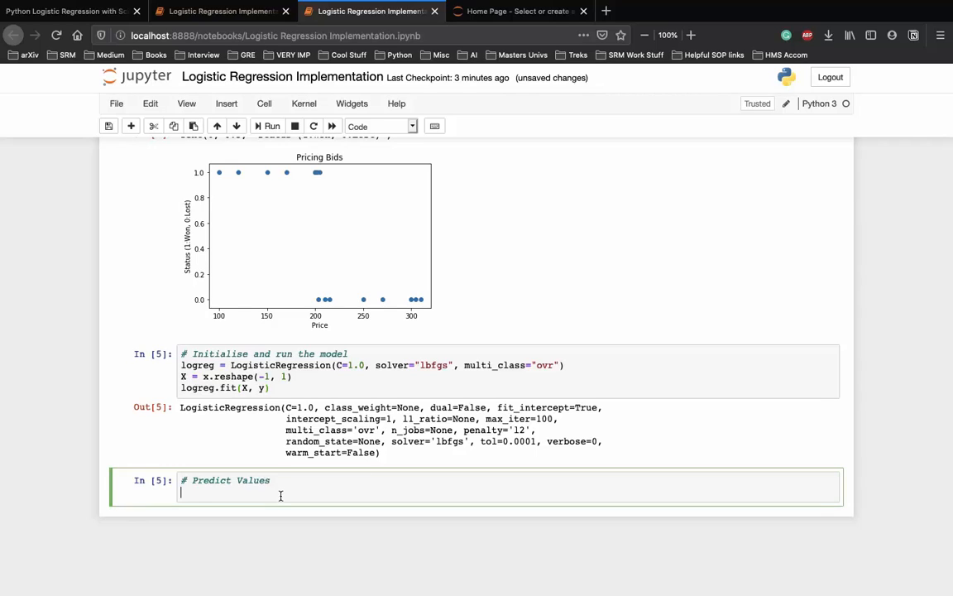
# Print logreg.predict([[110]]) in the Predict Values cell and run it, getting [1].
pyautogui.write('print(log)')
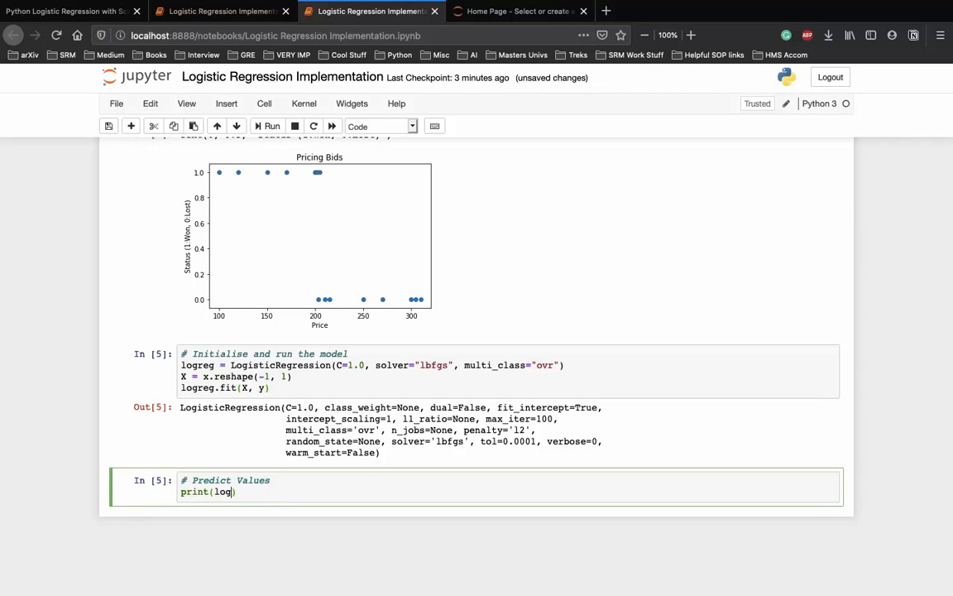
pyautogui.write('reg.')
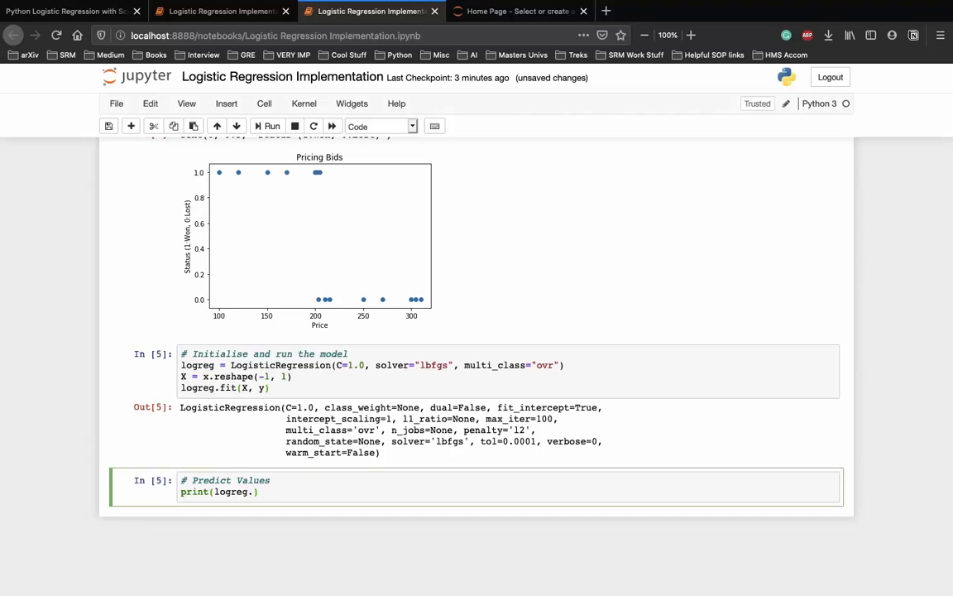
pyautogui.write('predict()')
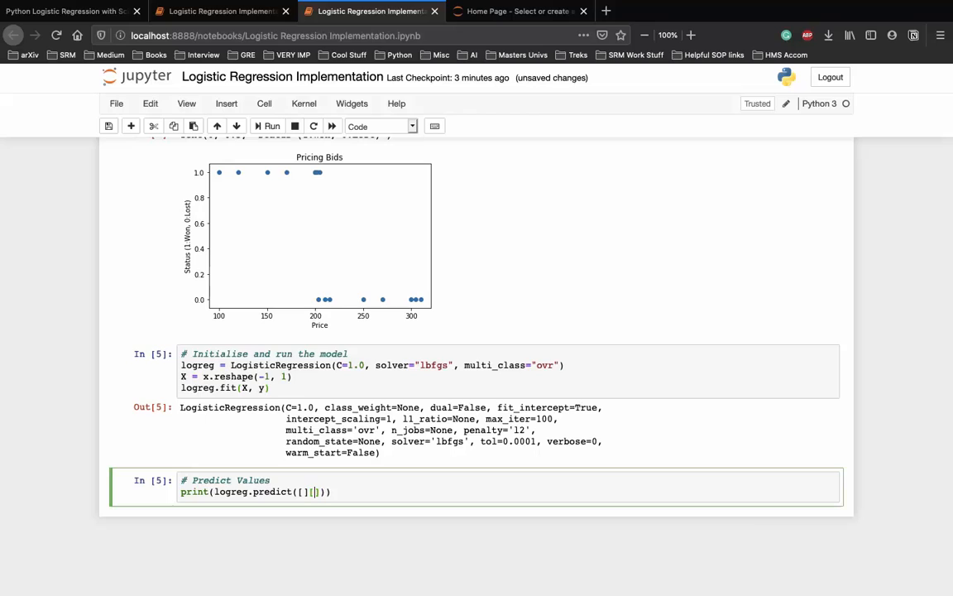
pyautogui.press('BackSpace')
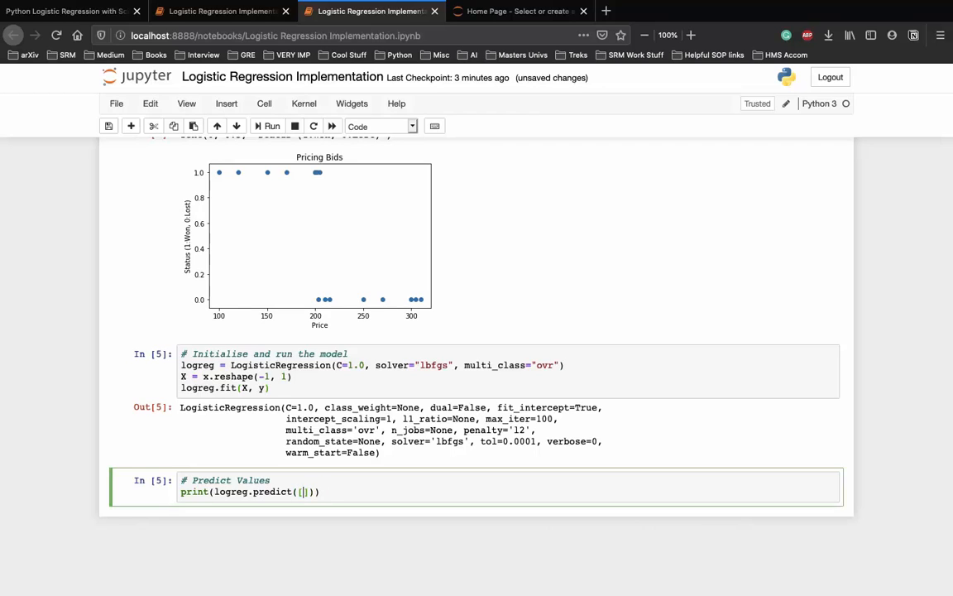
pyautogui.write('[')
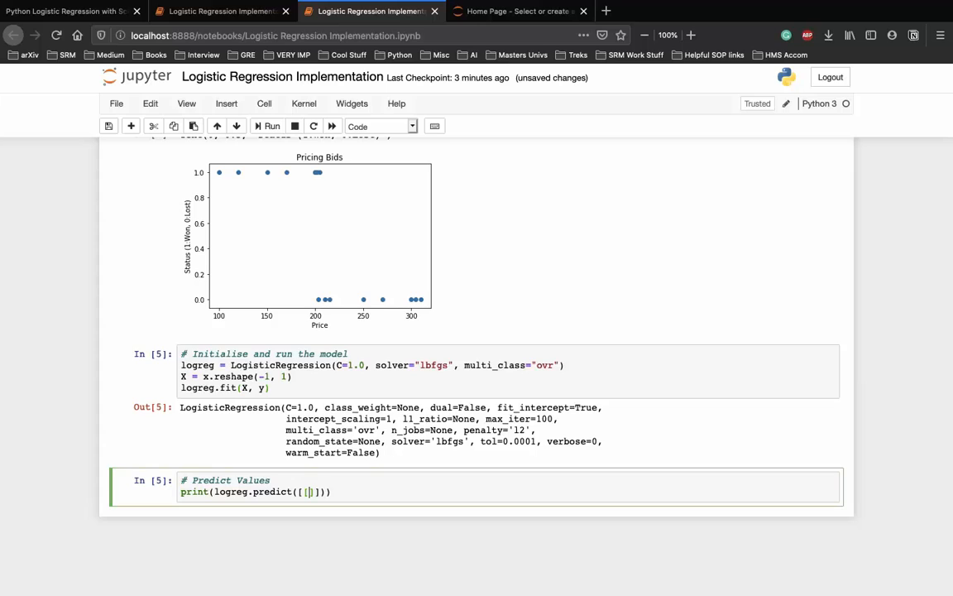
pyautogui.moveTo(316, 242)
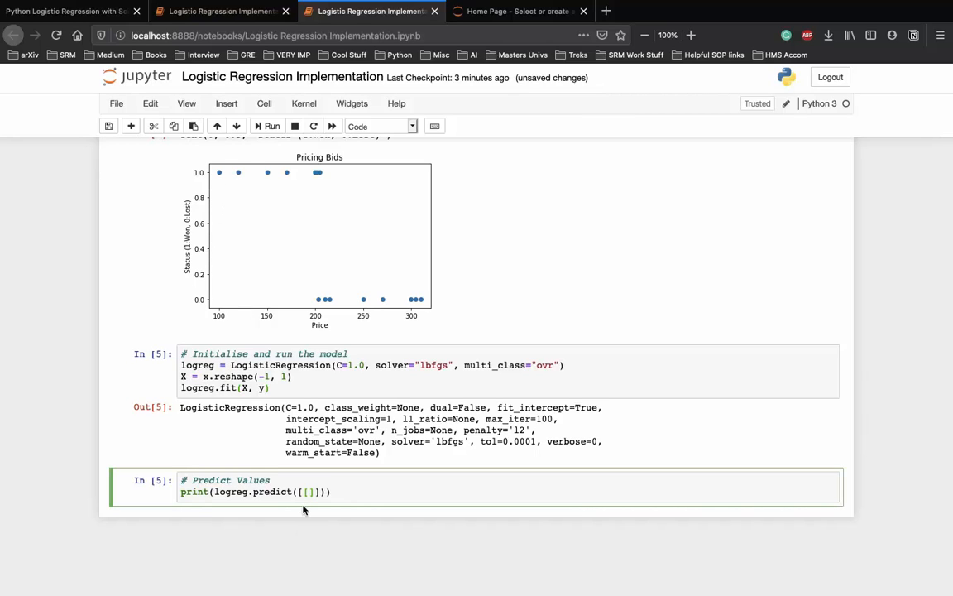
pyautogui.write('110')
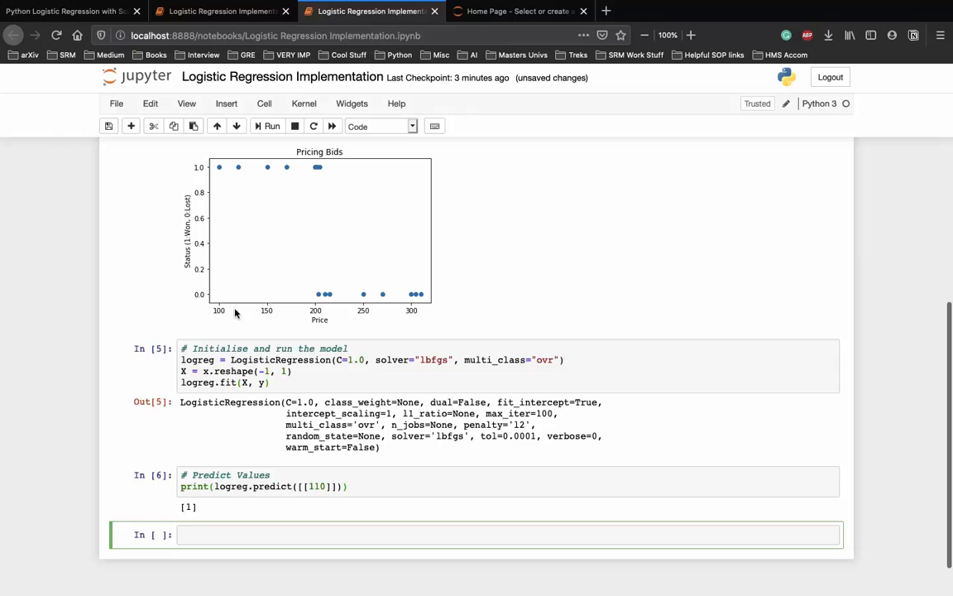
pyautogui.moveTo(198, 273)
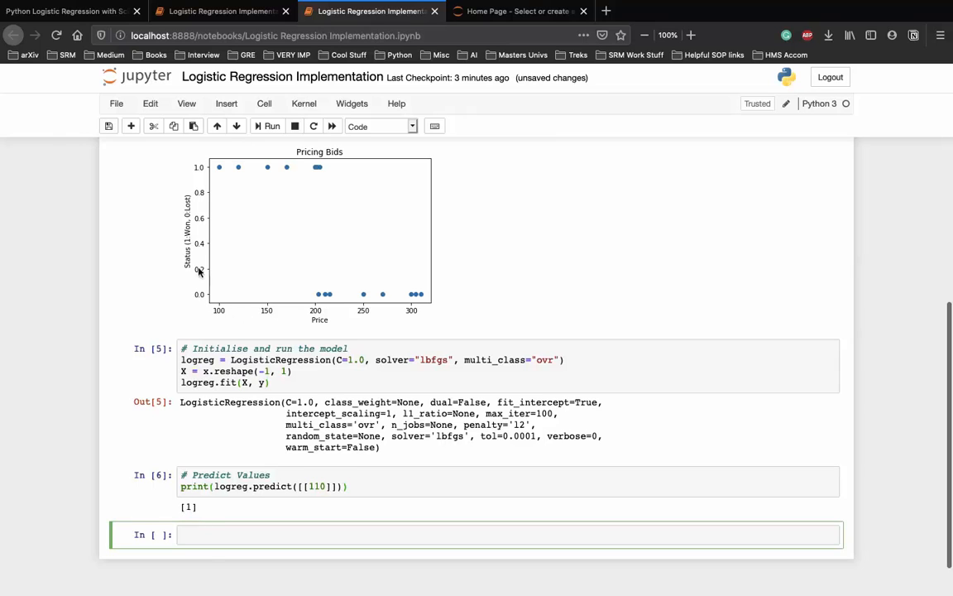
pyautogui.scroll(-3)
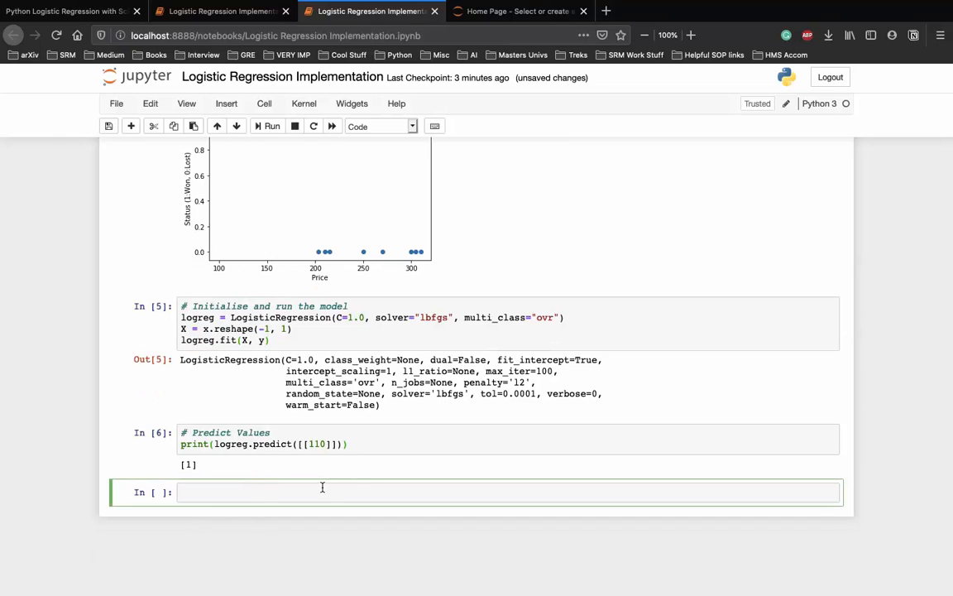
# Print logreg.predict([[275]]) in the new cell and run it, getting [0].
pyautogui.write('print(l)')
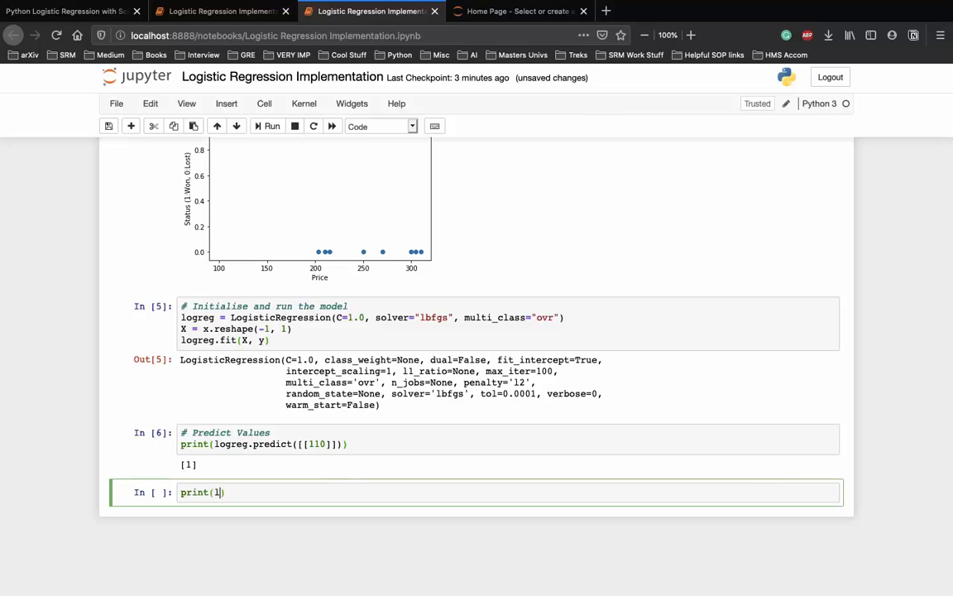
pyautogui.scroll(3)
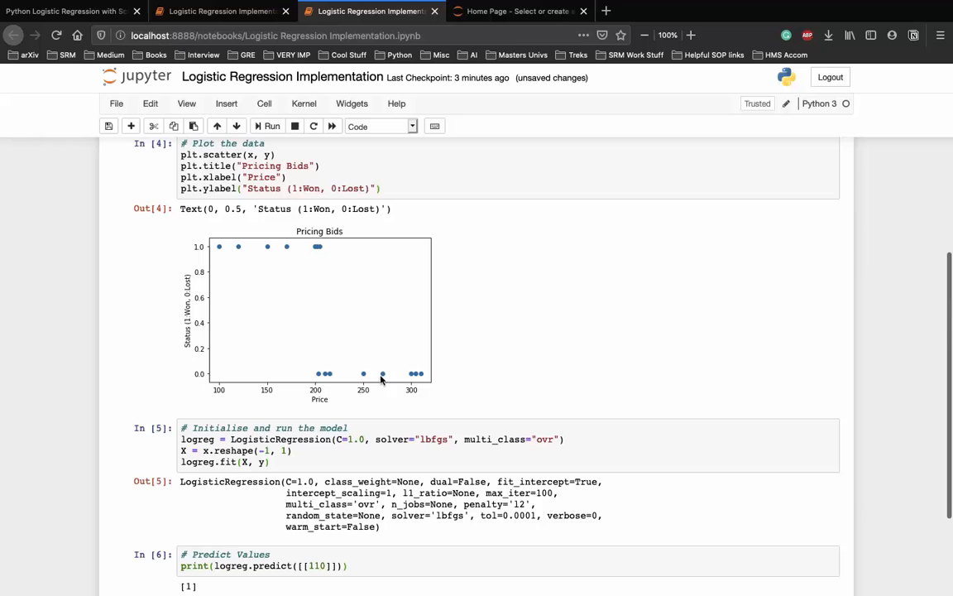
pyautogui.scroll(-3)
pyautogui.write('print(logreg.predict(')
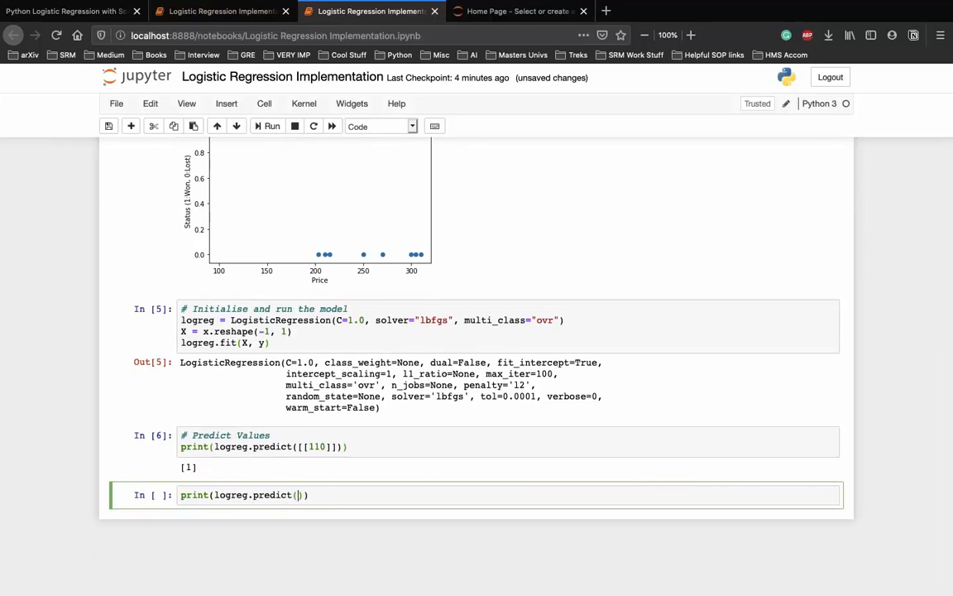
pyautogui.write('[[')
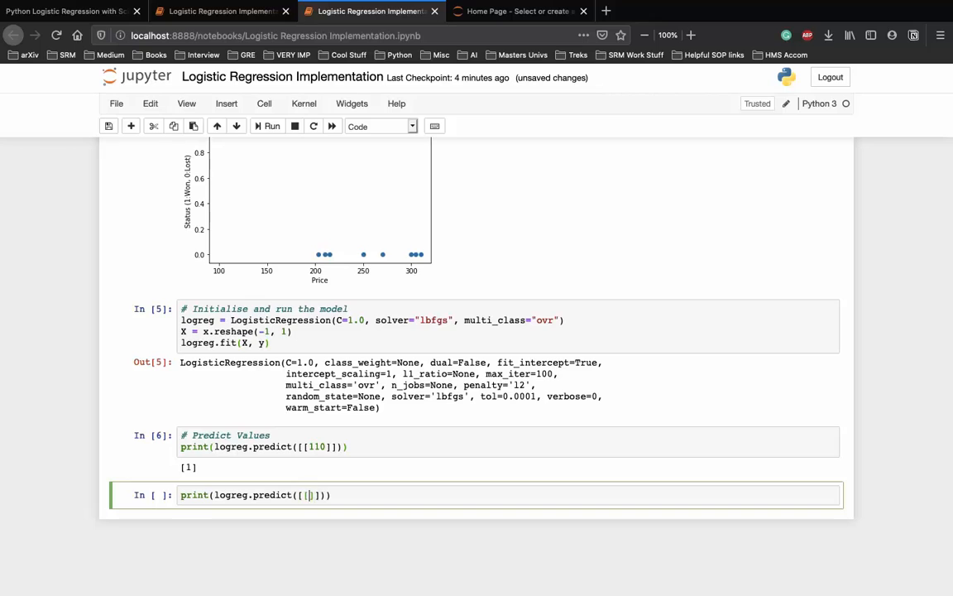
pyautogui.write('275')
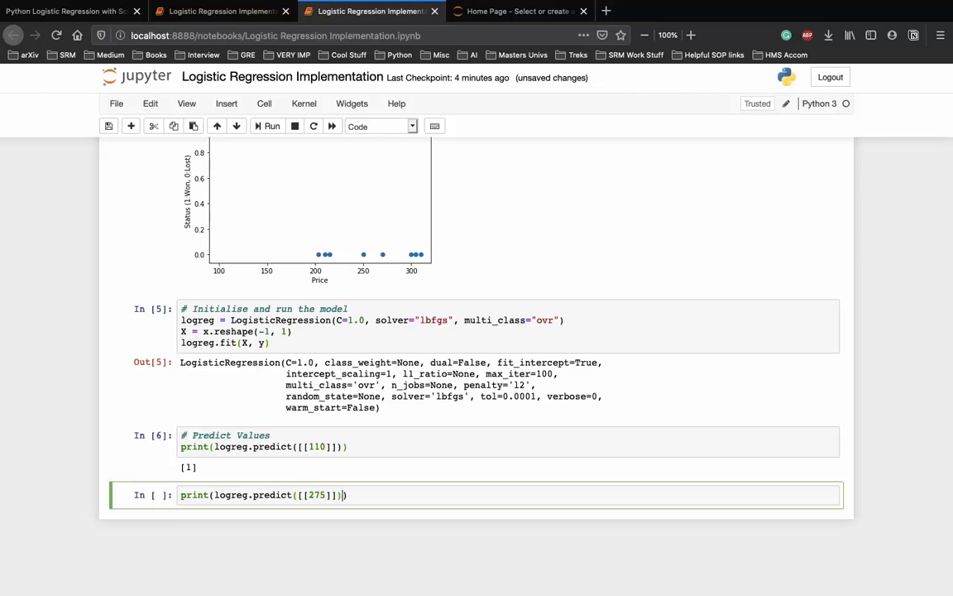
pyautogui.click(271, 126)
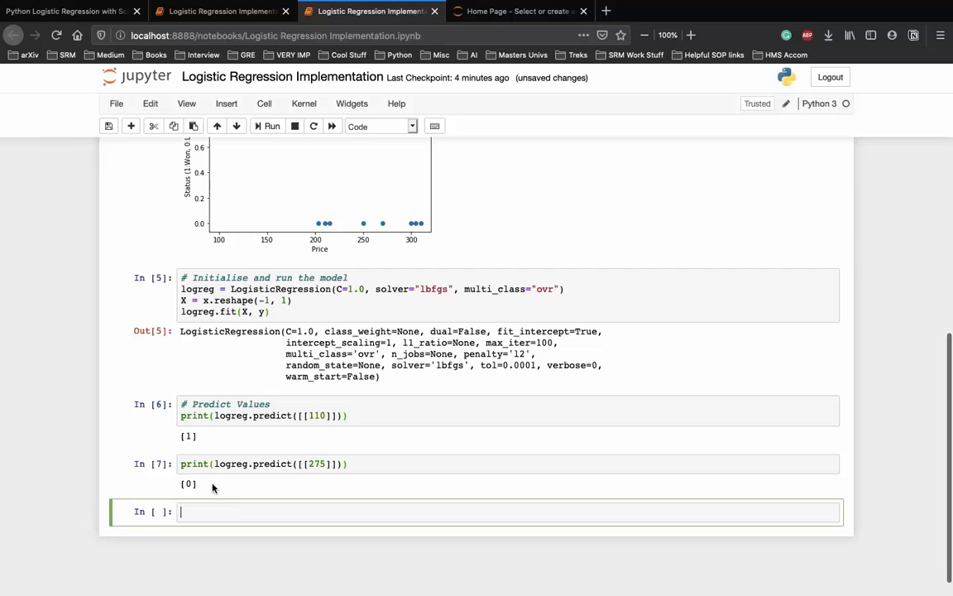
pyautogui.scroll(-3)
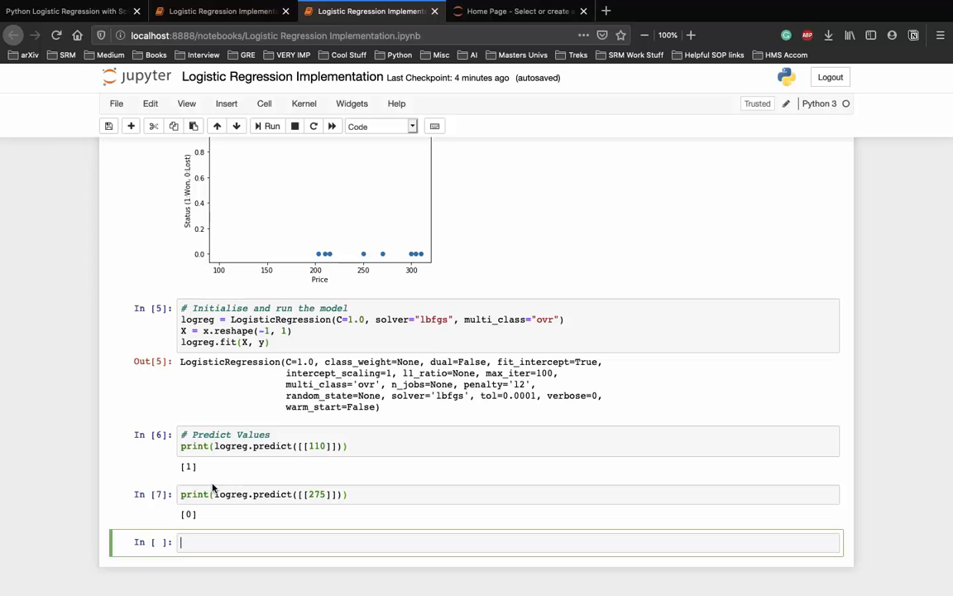
pyautogui.scroll(3)
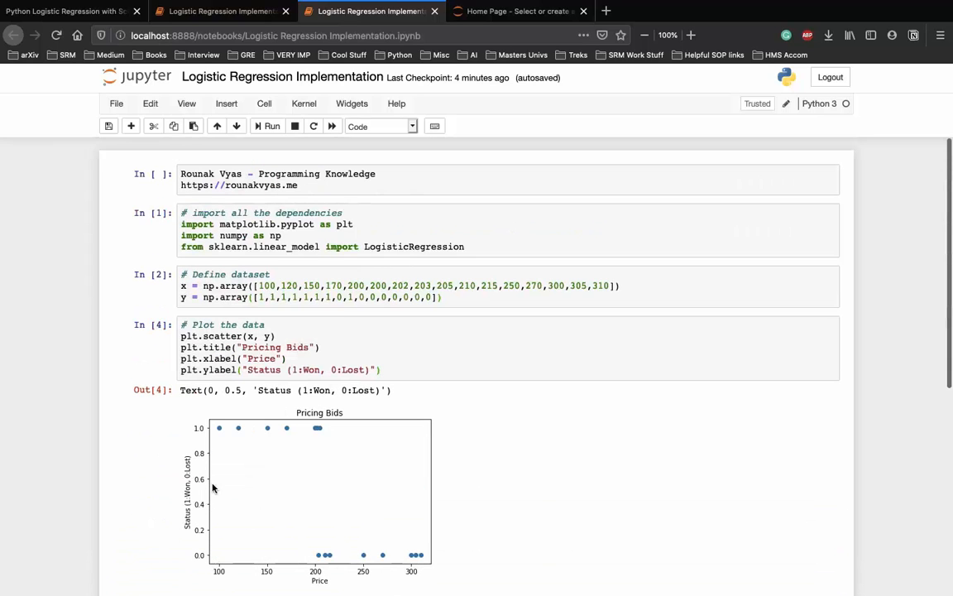